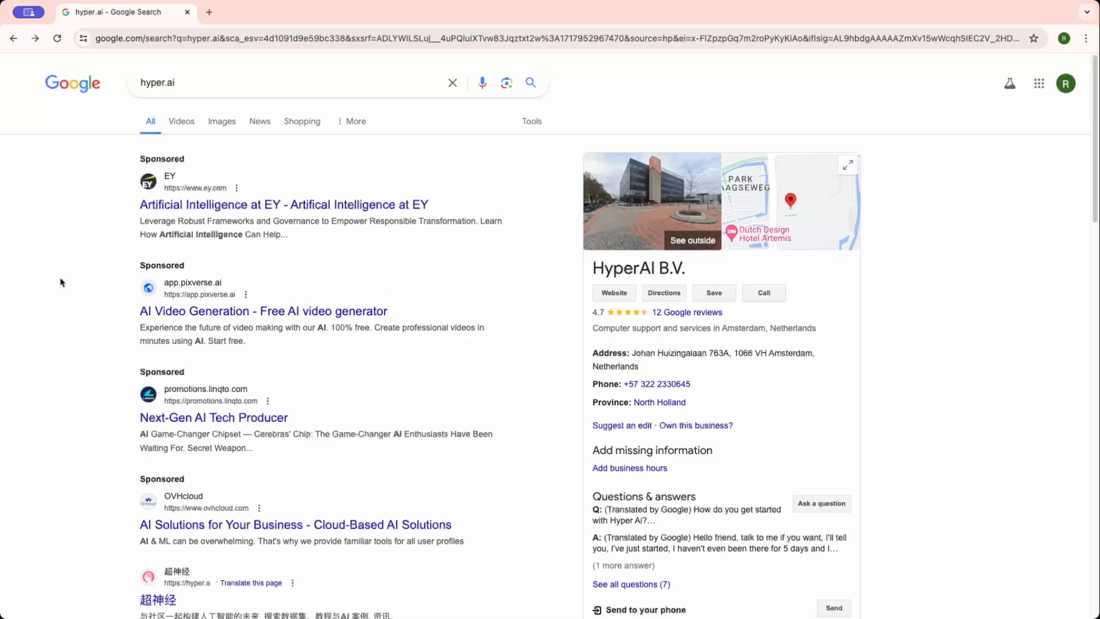
Step: Scroll through the Haiper landing page before signing in
scroll(down, 3)
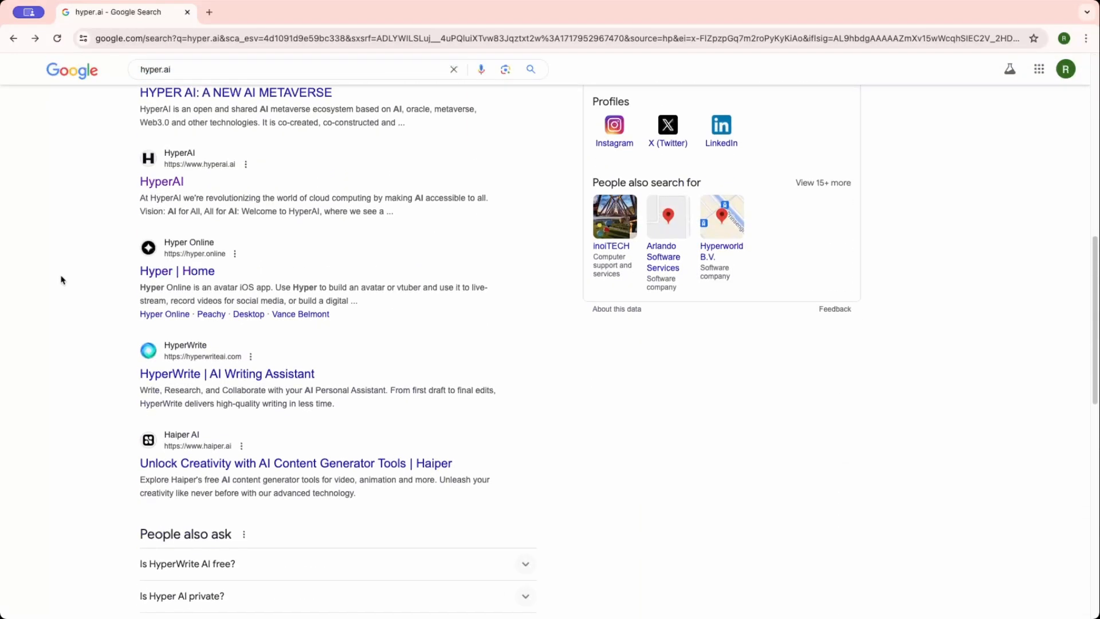
scroll(down, 3)
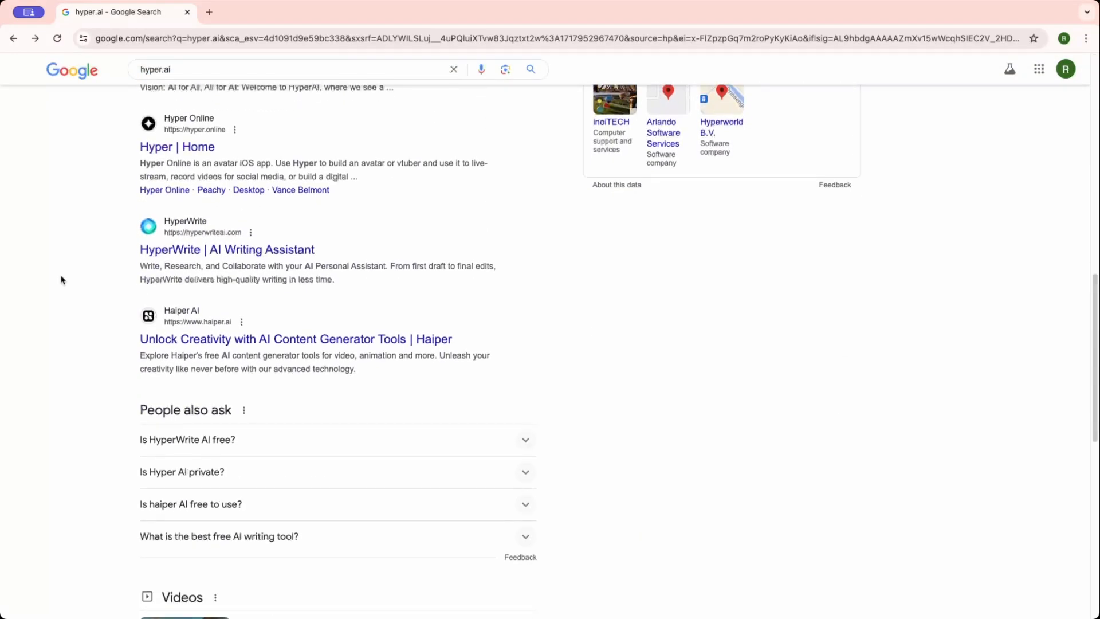
scroll(down, 3)
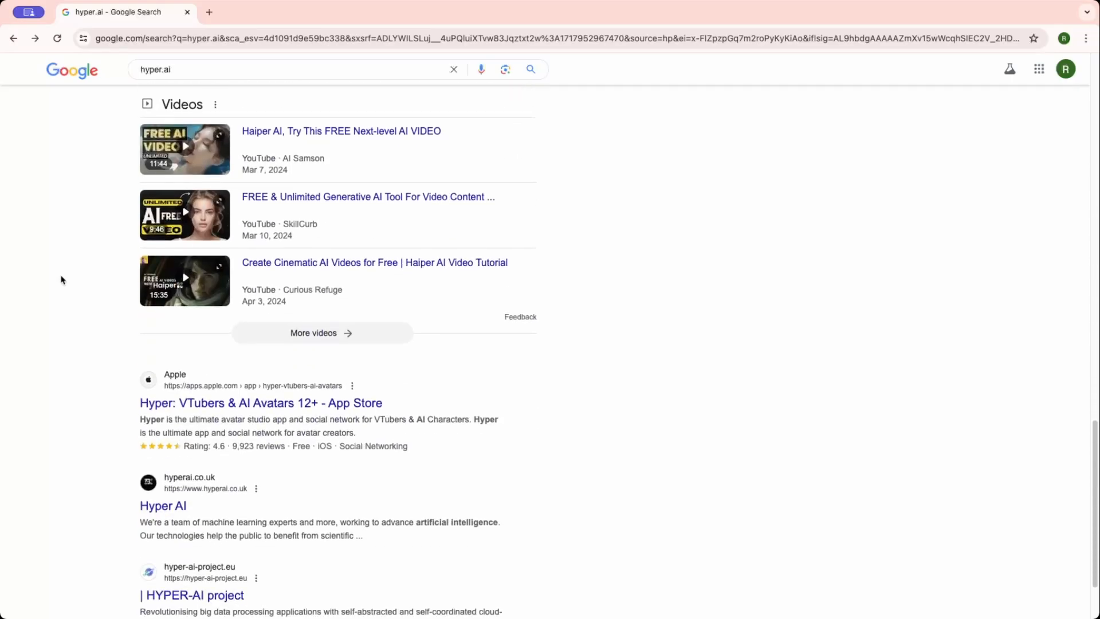
scroll(down, 3)
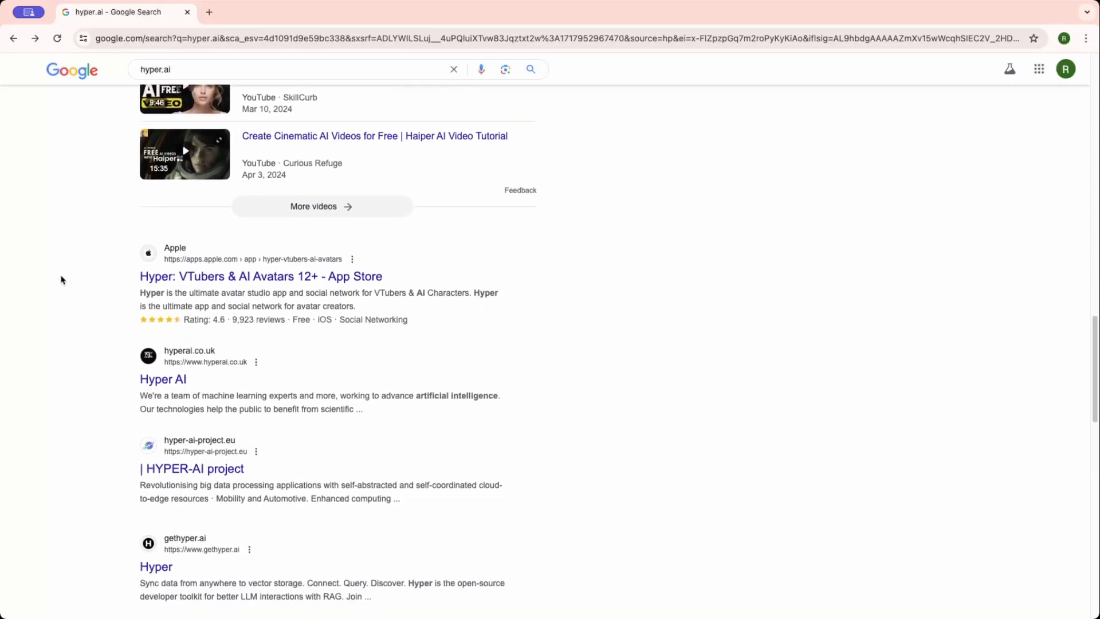
scroll(down, 3)
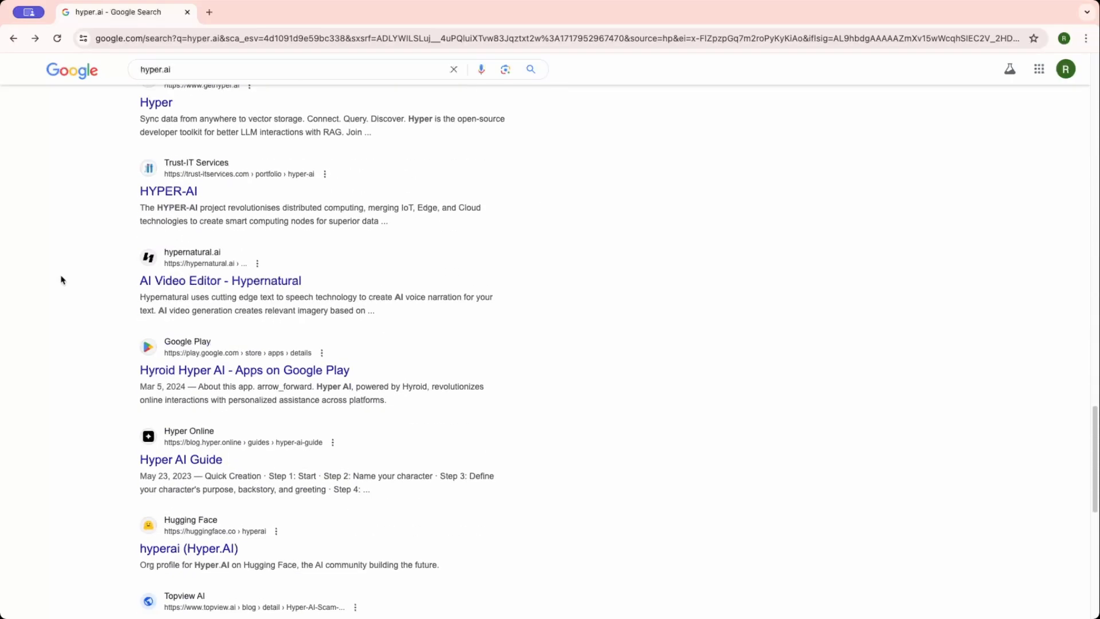
scroll(up, 3)
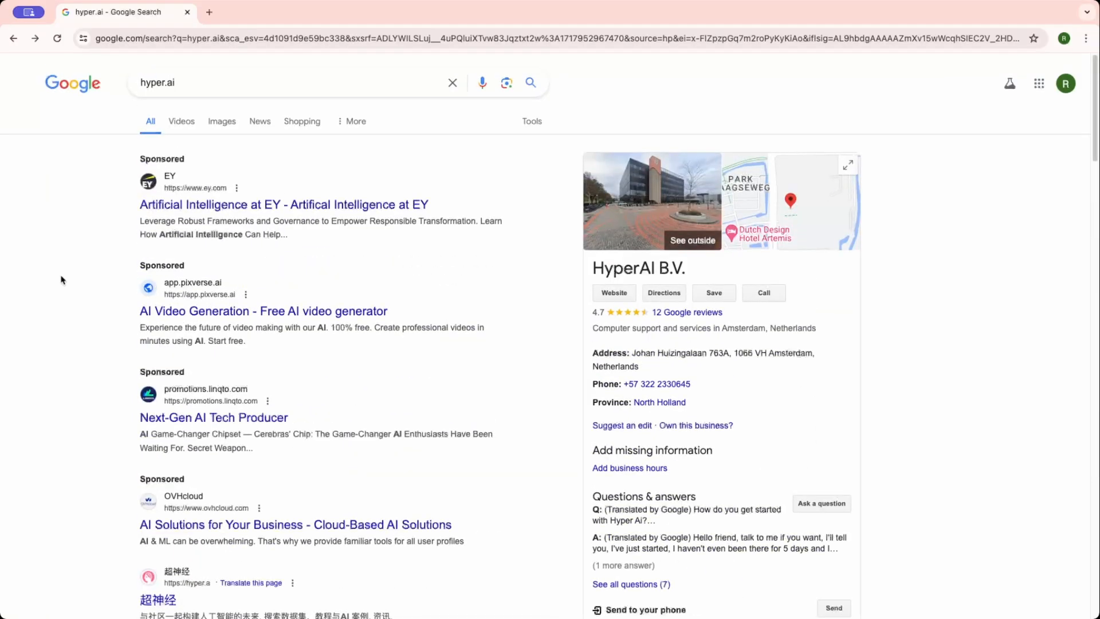
scroll(down, 3)
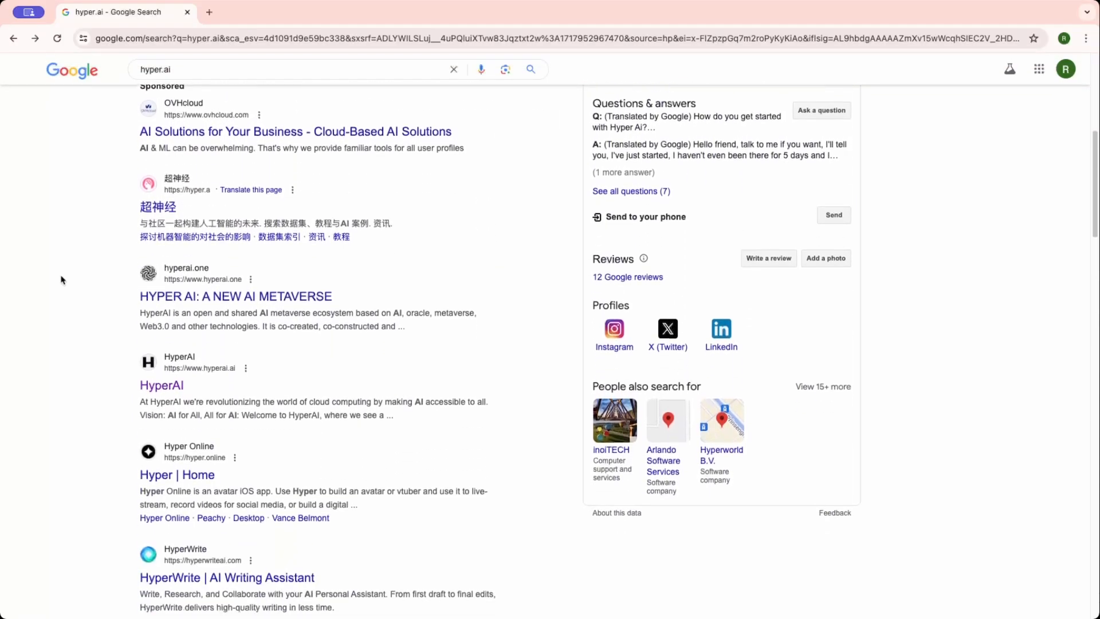
scroll(down, 3)
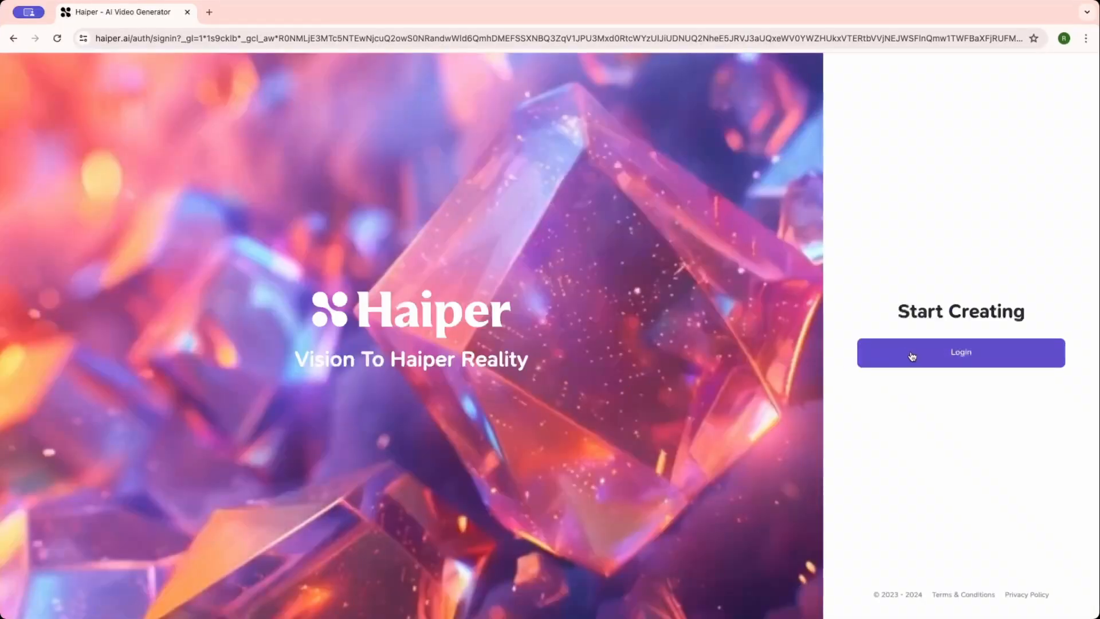
Step: Sign in to Haiper using the Google account
click(960, 353)
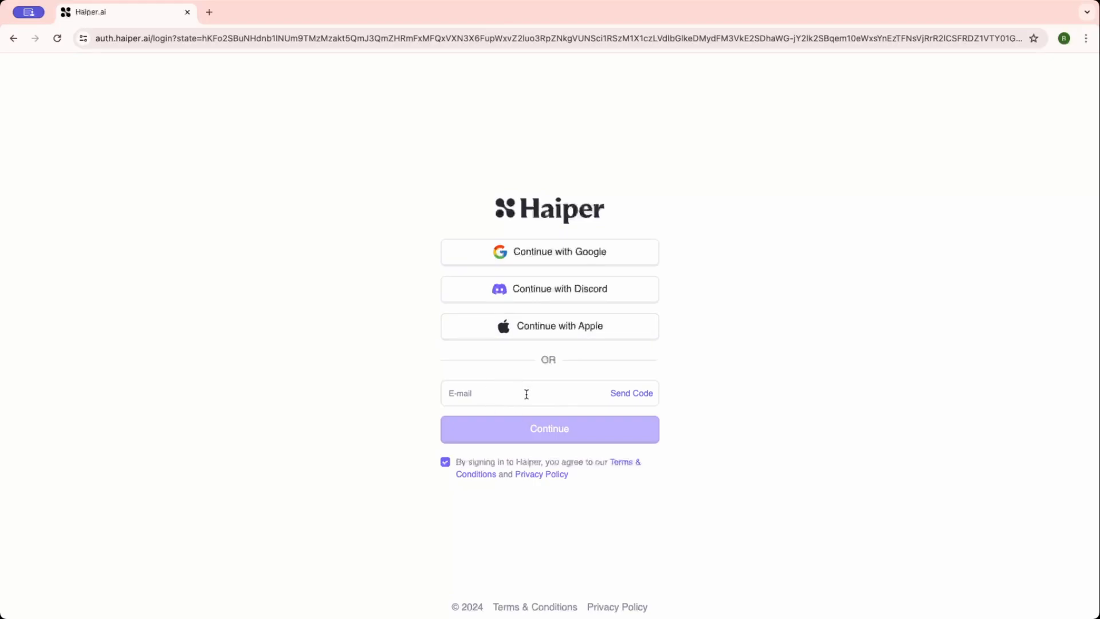
click(549, 250)
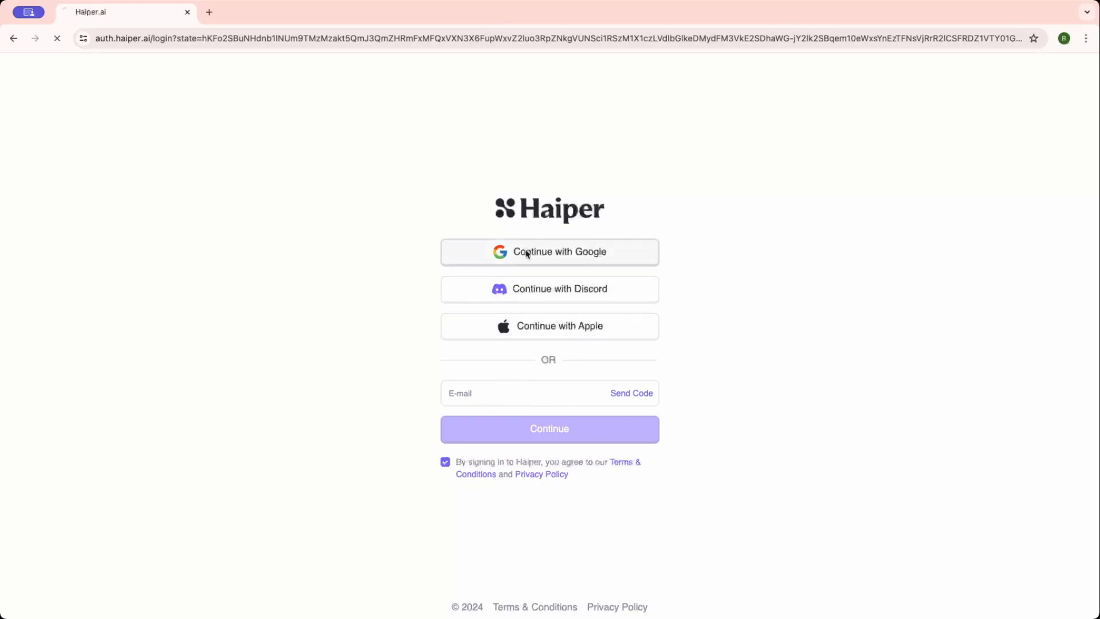
click(549, 250)
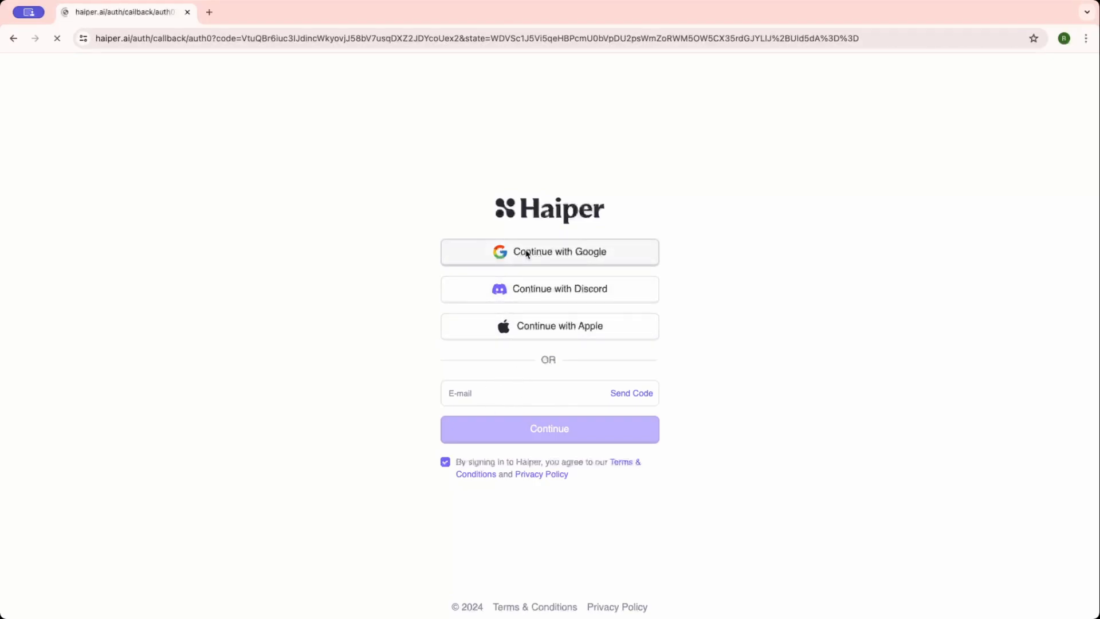
click(549, 251)
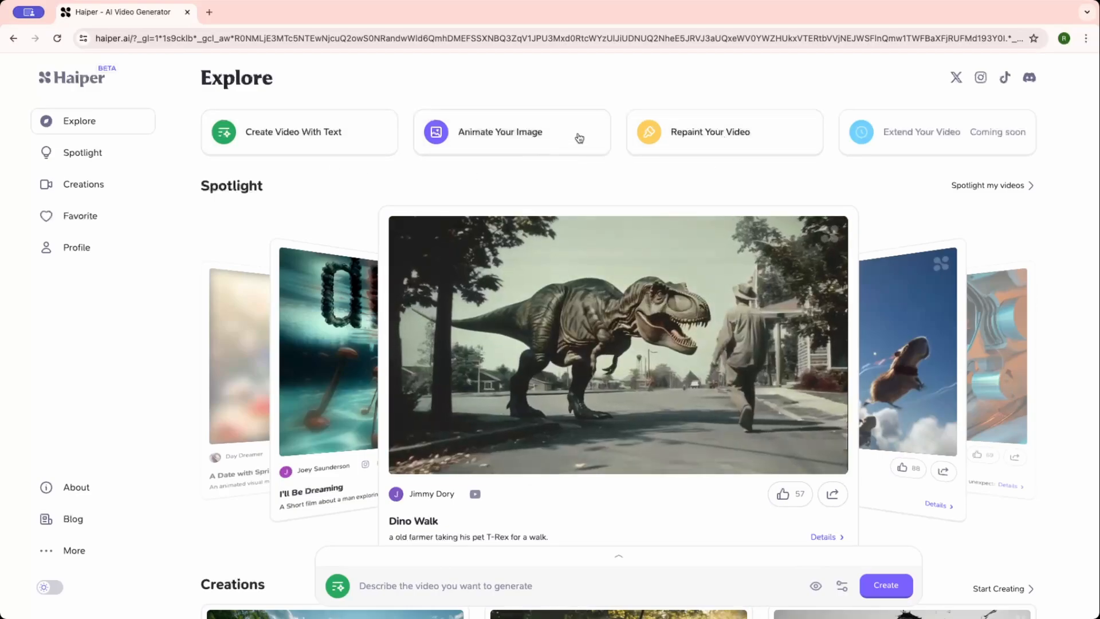
mouse_move(496, 180)
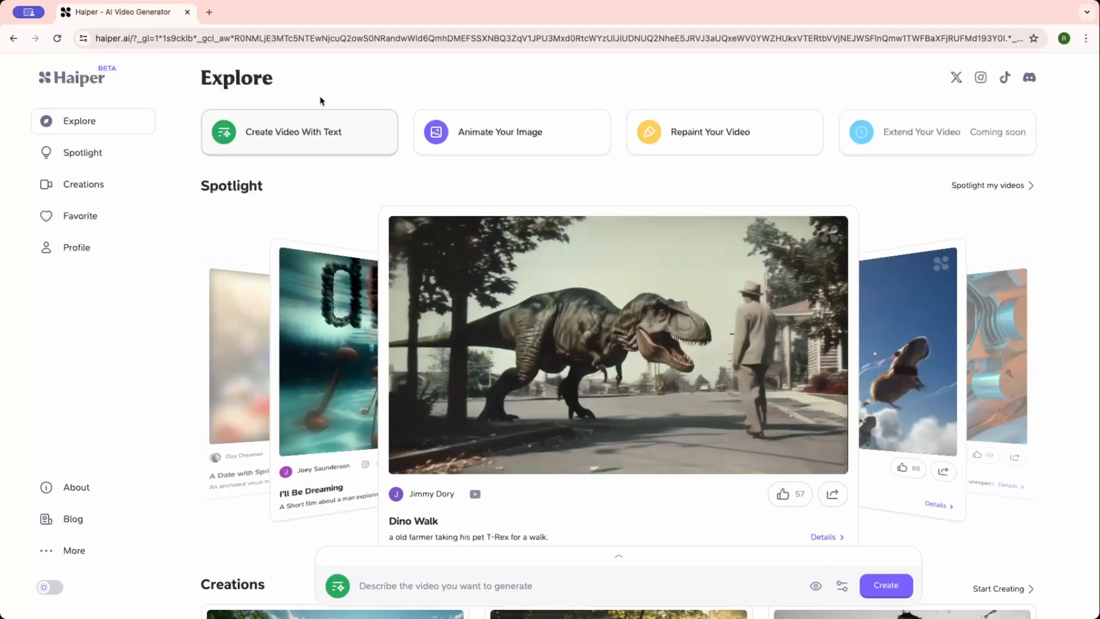
mouse_move(274, 166)
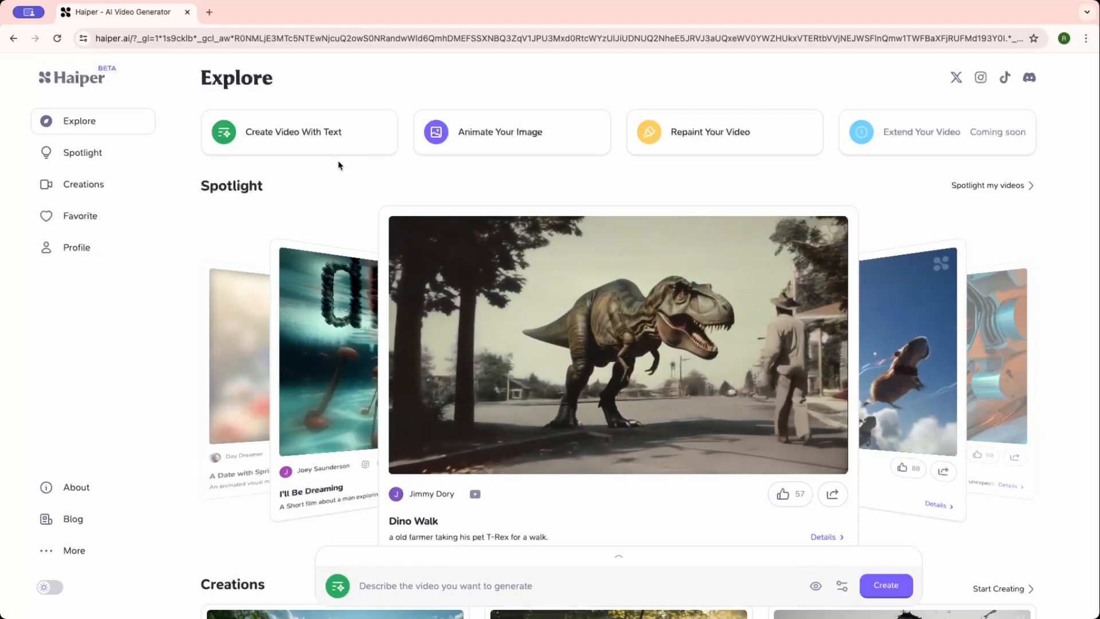
mouse_move(500, 137)
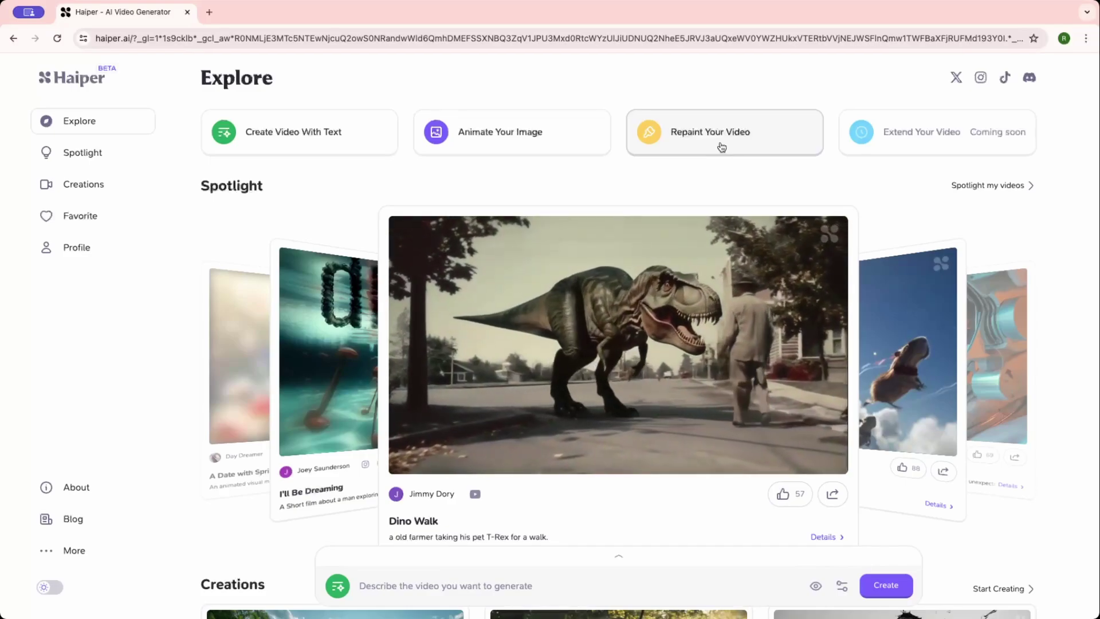
mouse_move(438, 172)
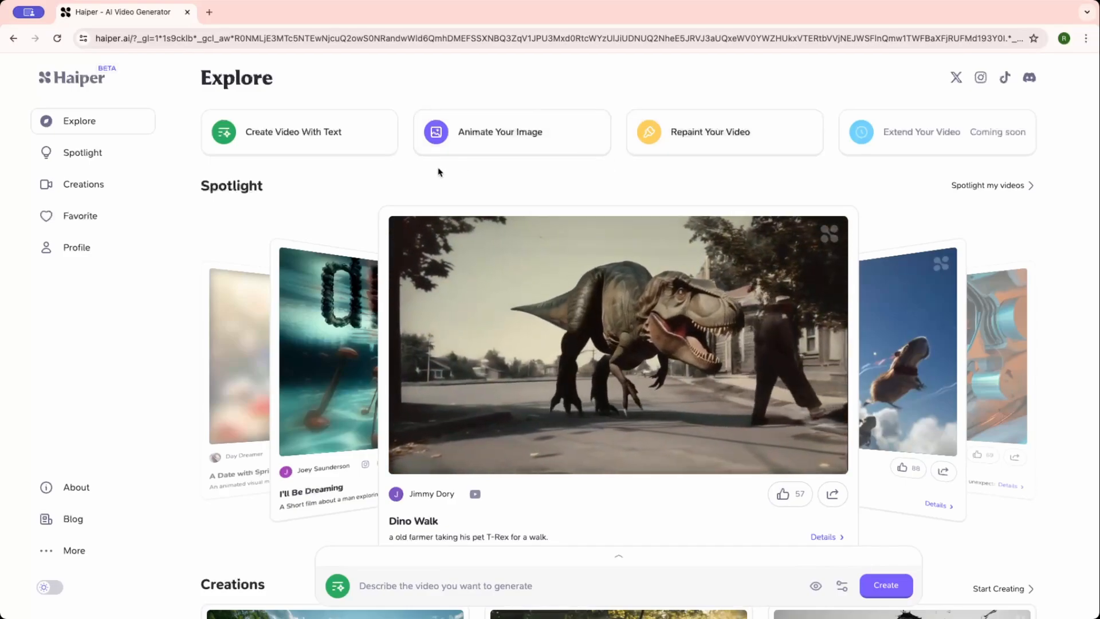
scroll(down, 3)
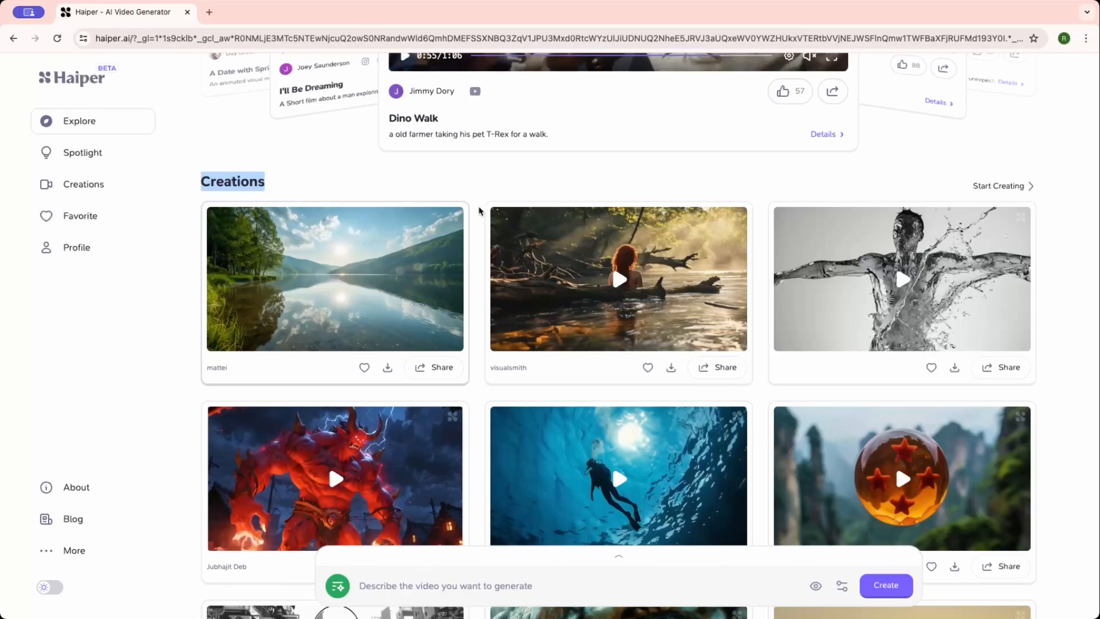
scroll(down, 3)
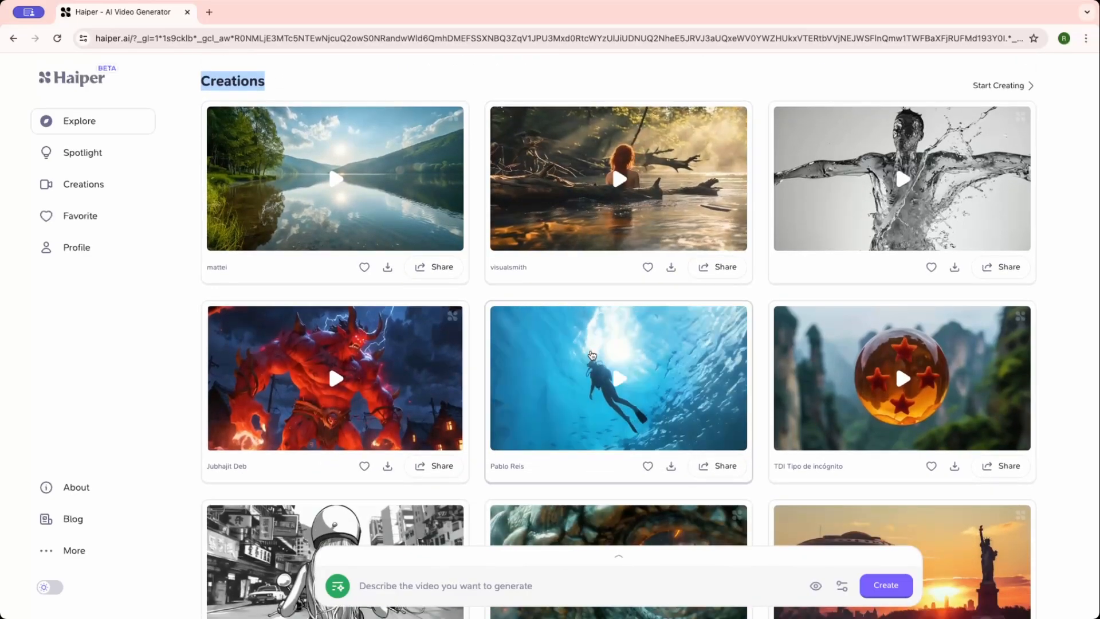
click(617, 377)
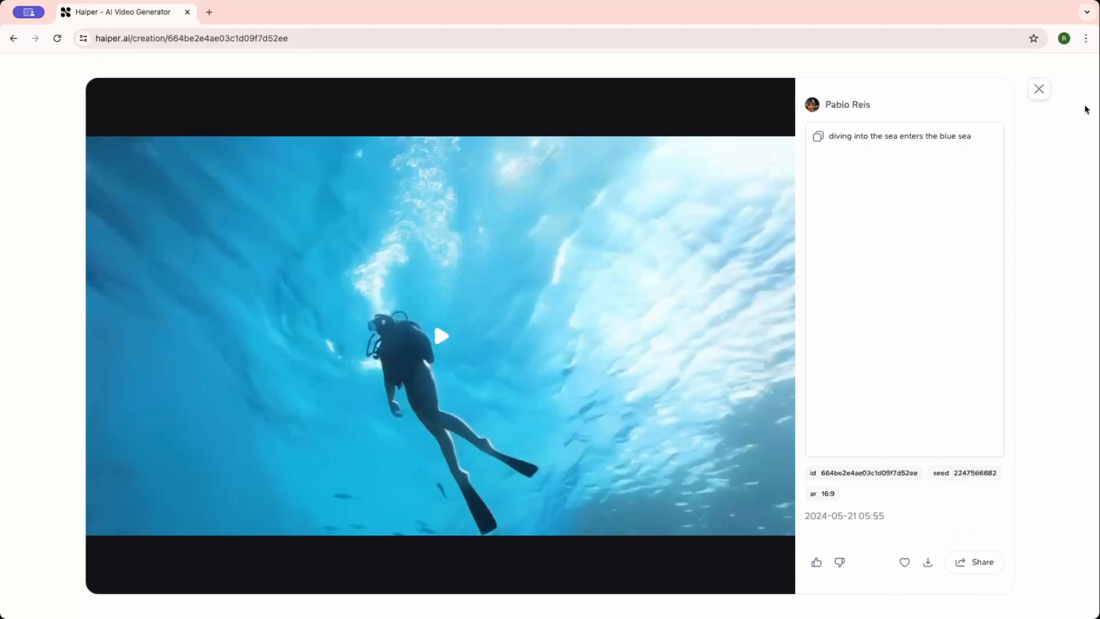
click(1038, 89)
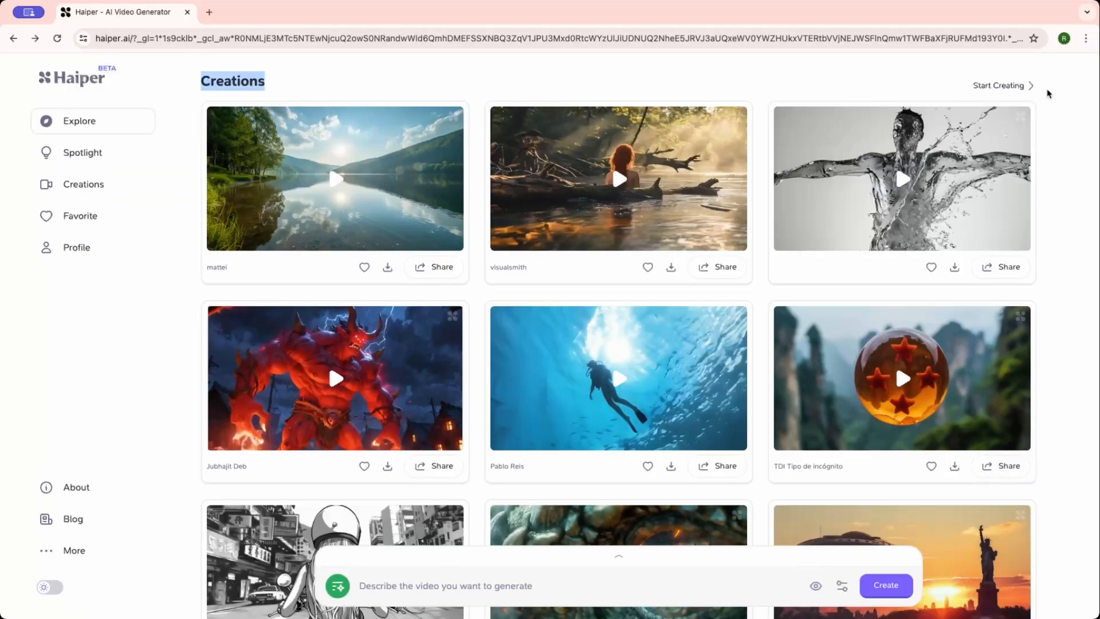
scroll(up, 3)
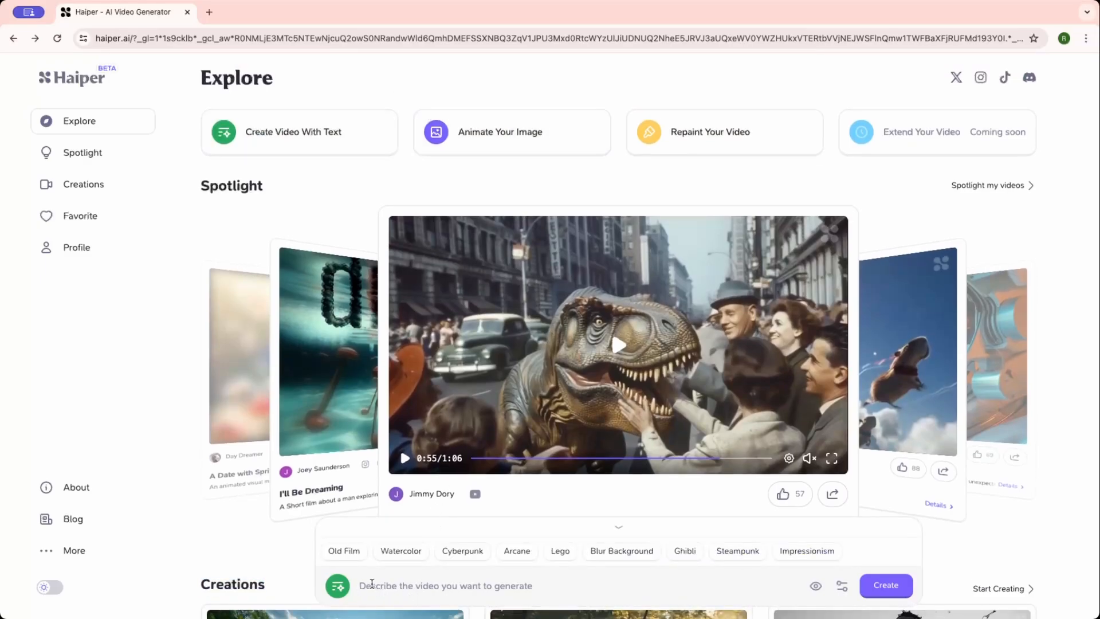
mouse_move(503, 590)
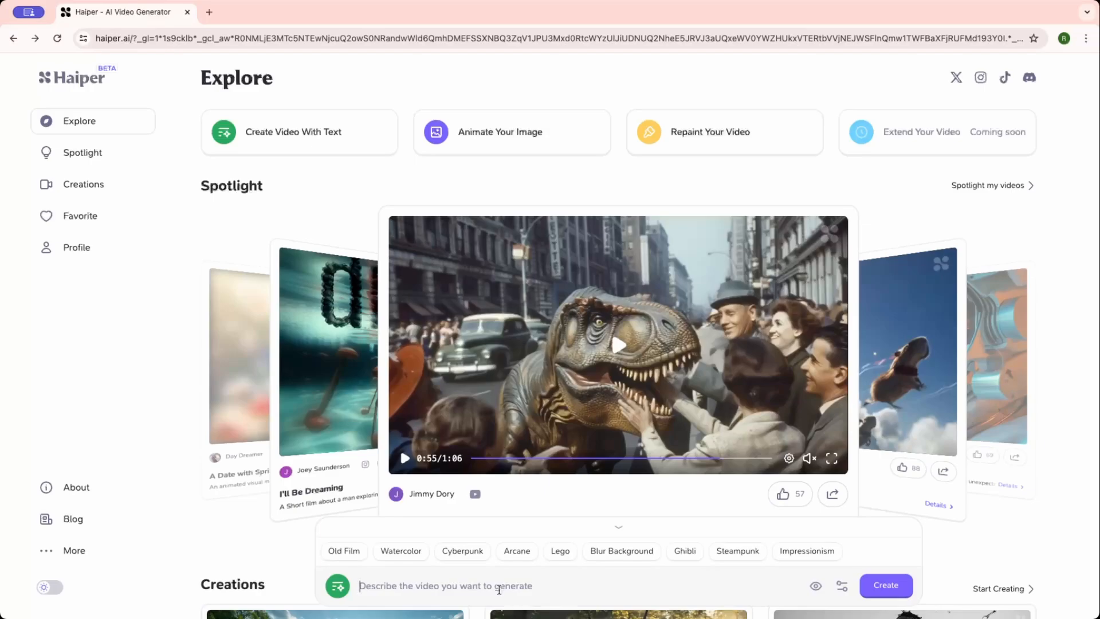
Step: Enter the prompt 'A dancing cat' in the generation box
text(A dancing)
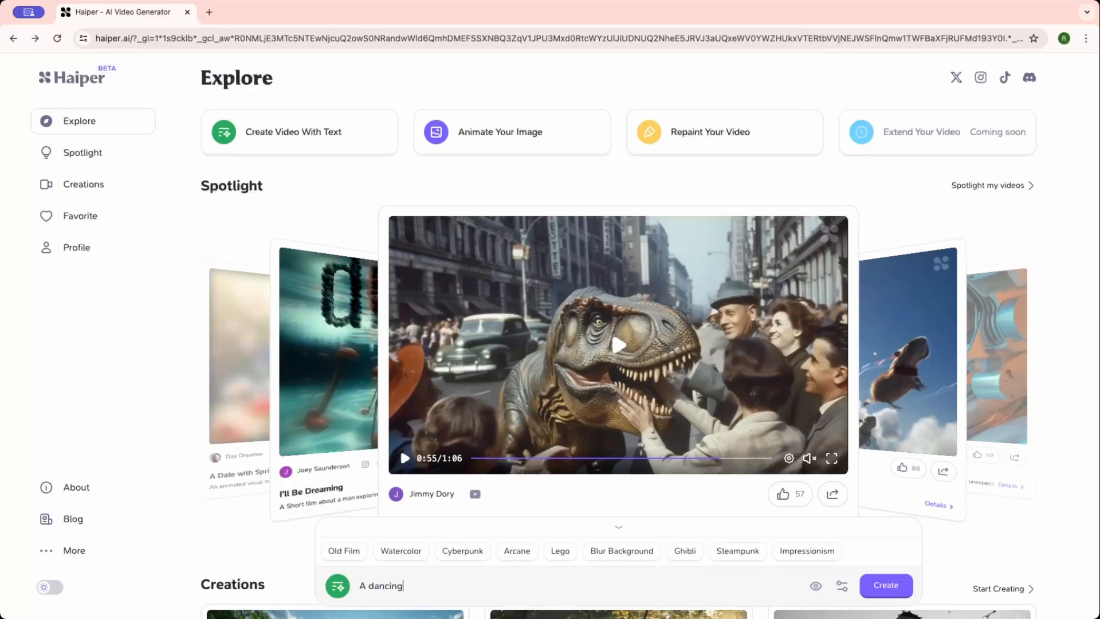
text(cat)
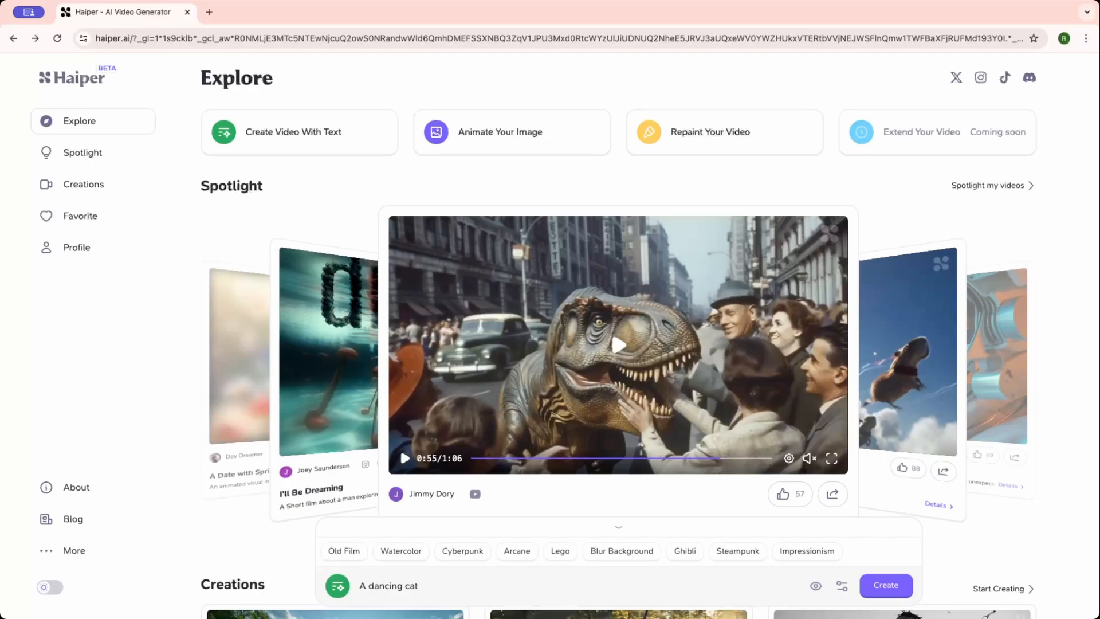
mouse_move(724, 611)
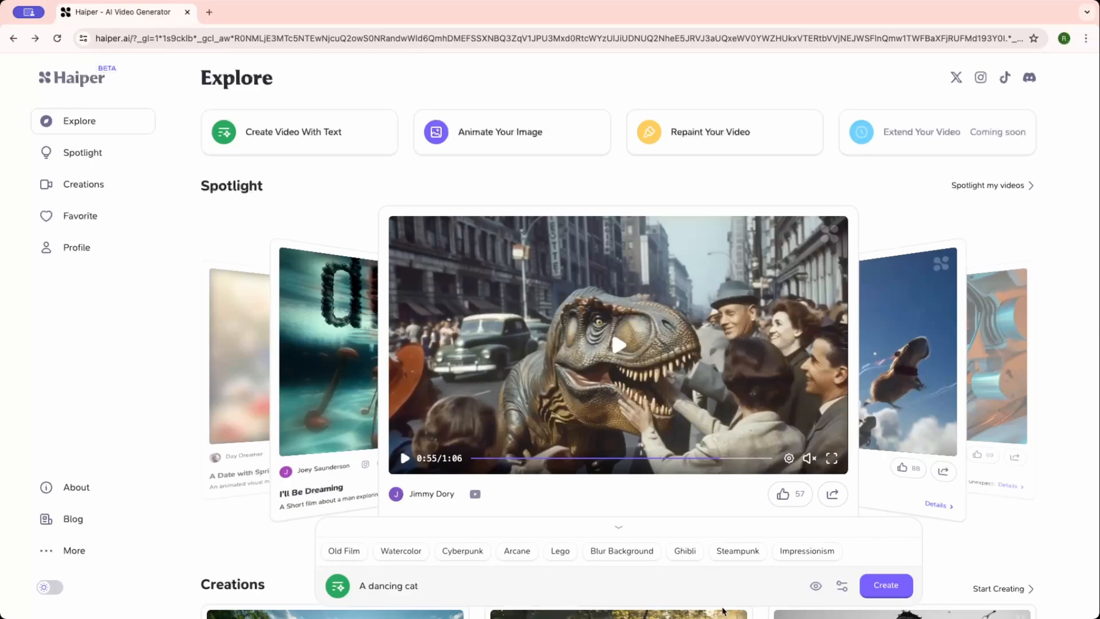
Step: Set the dancing cat clip to 4 seconds at 16:9 and submit it
click(841, 586)
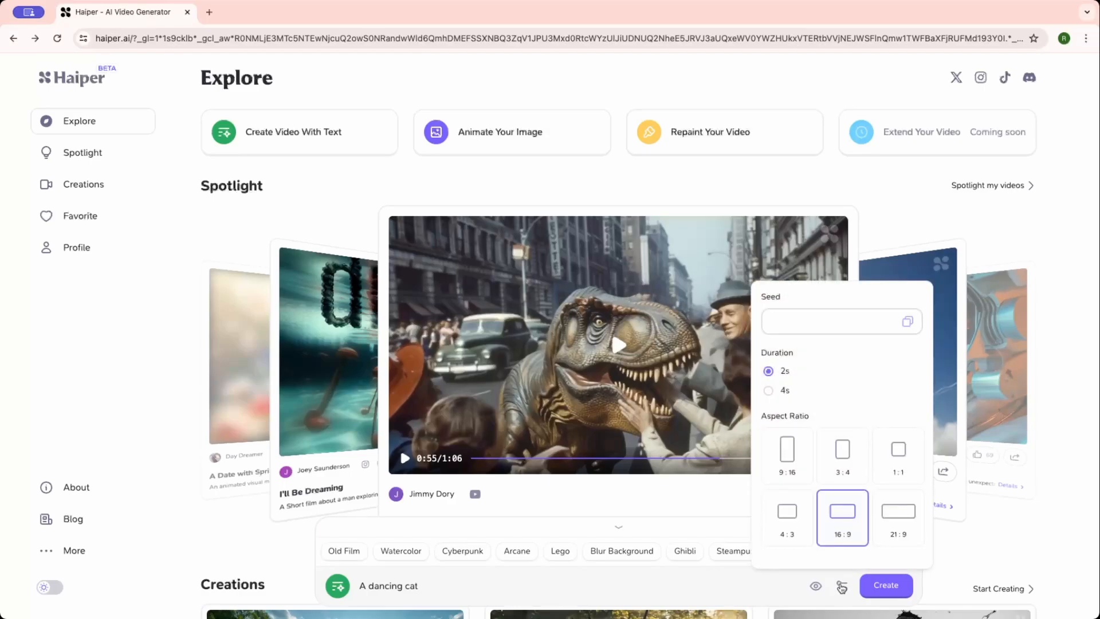
mouse_move(818, 383)
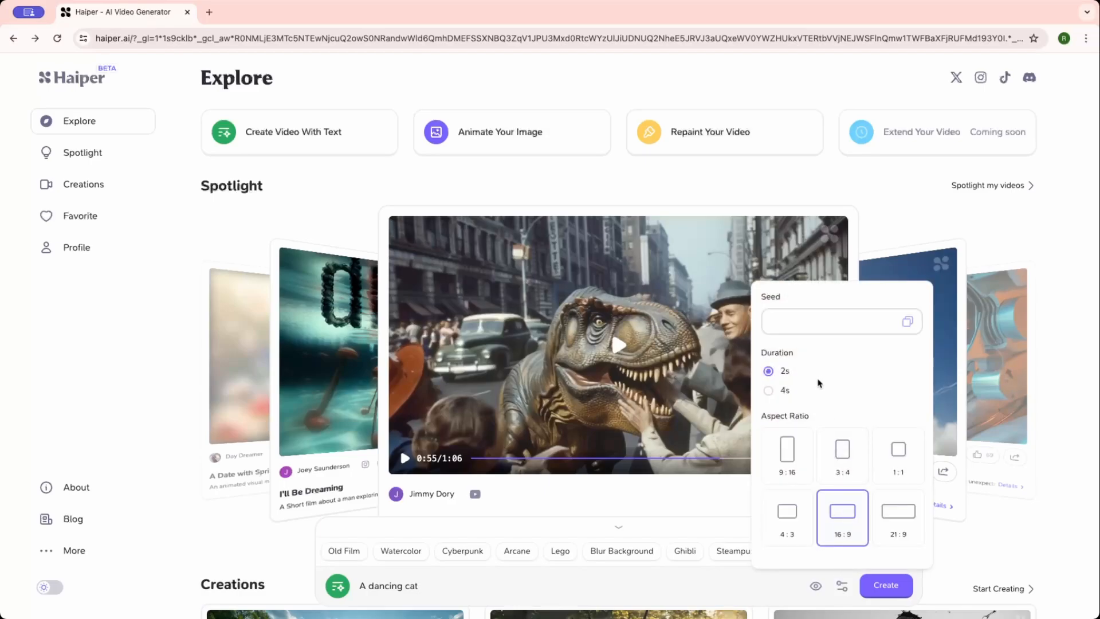
click(767, 390)
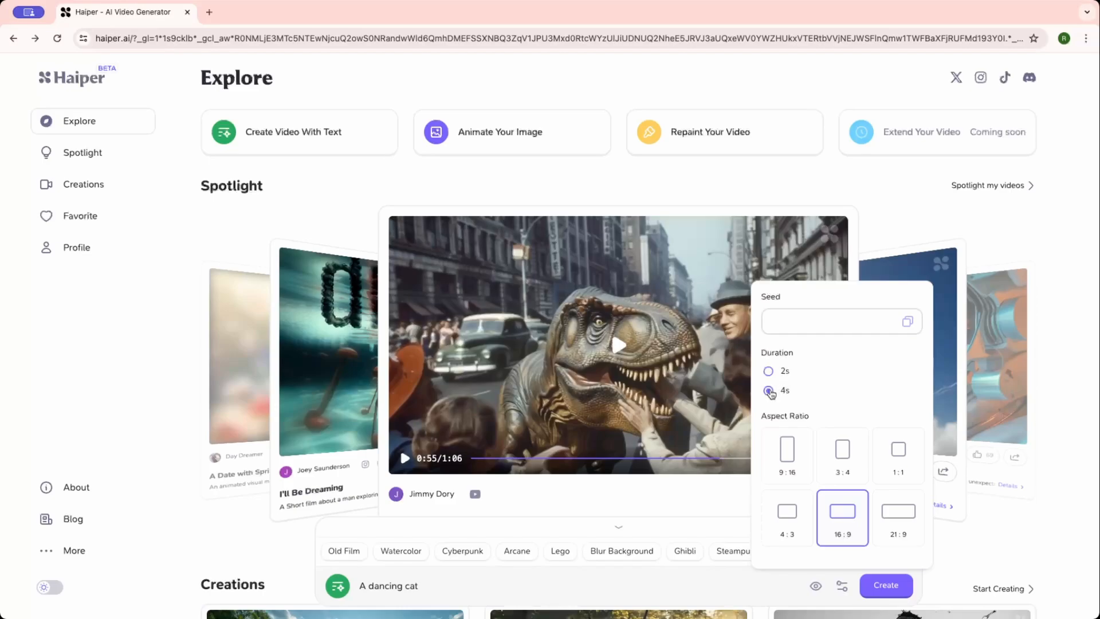
click(768, 371)
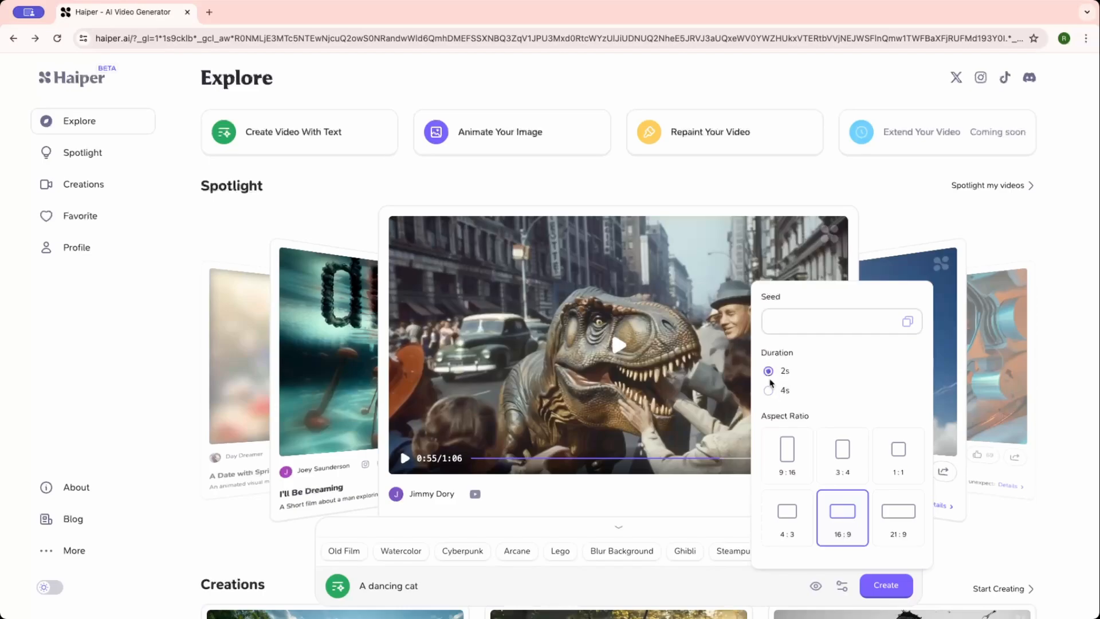
click(768, 391)
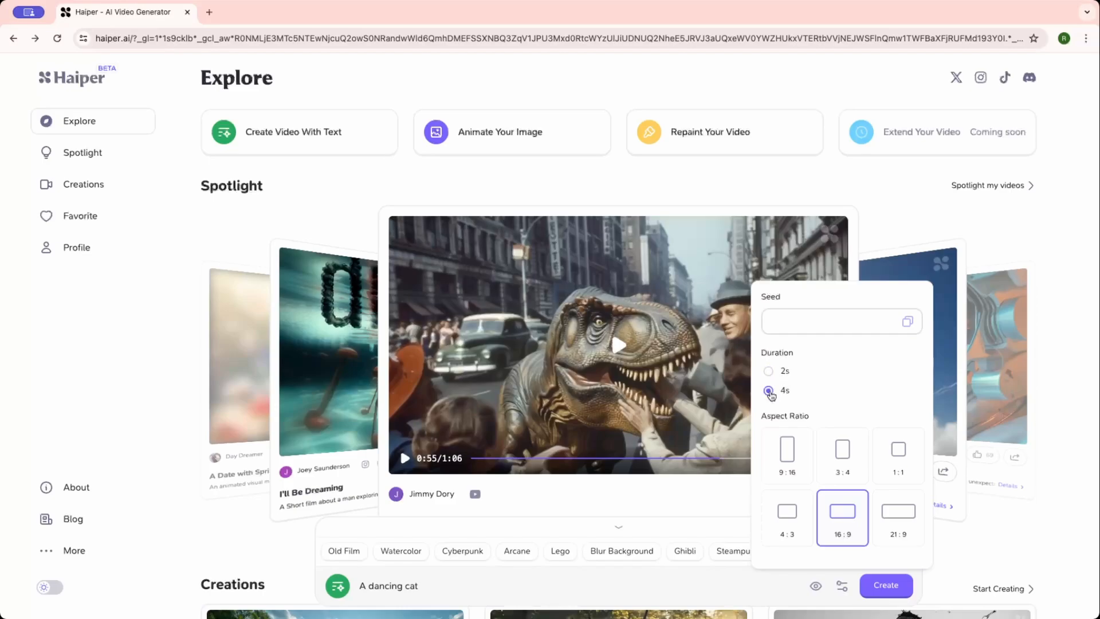
click(767, 391)
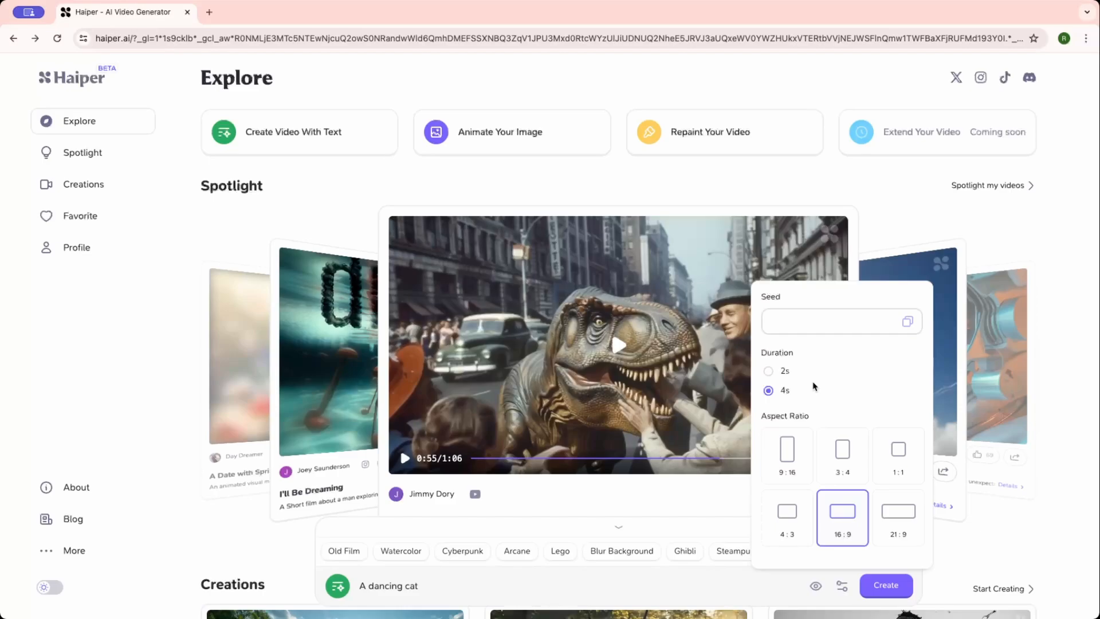
mouse_move(831, 400)
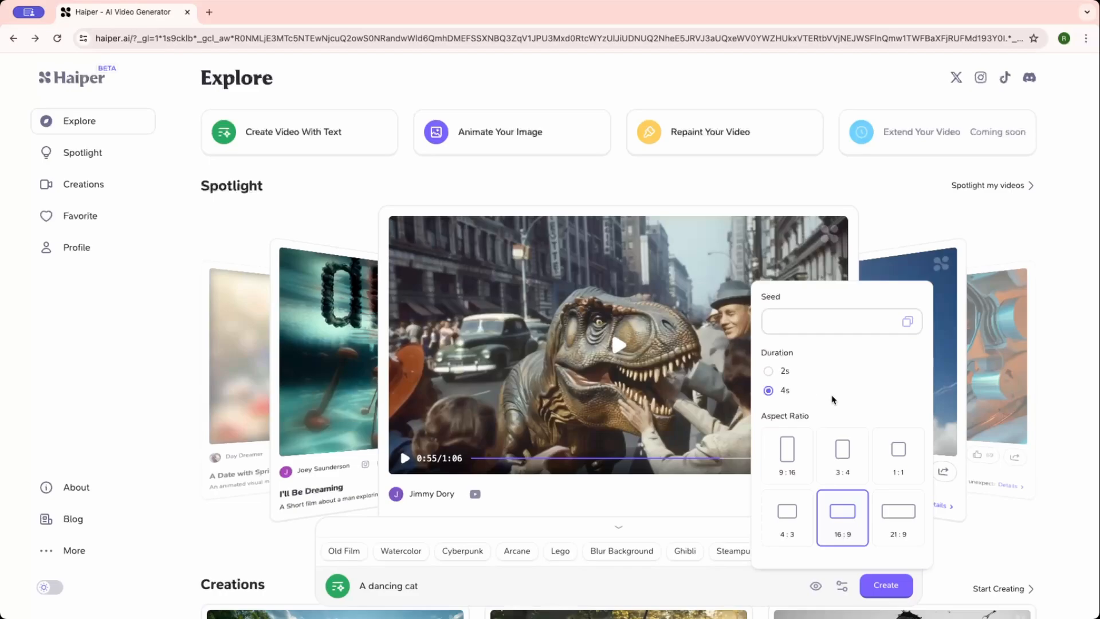
mouse_move(841, 510)
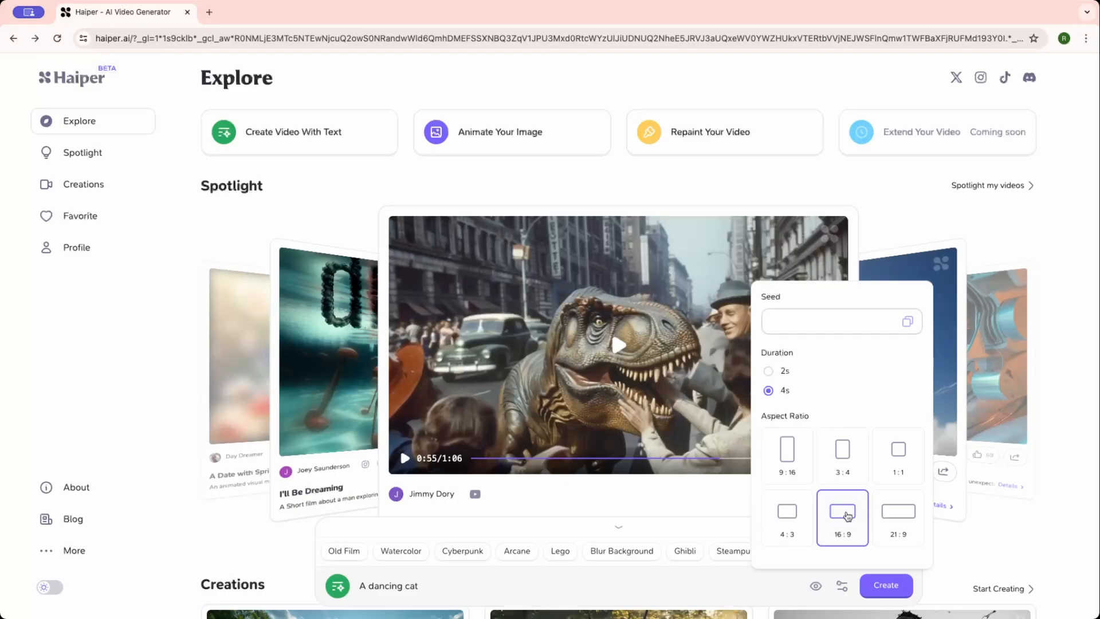
mouse_move(849, 399)
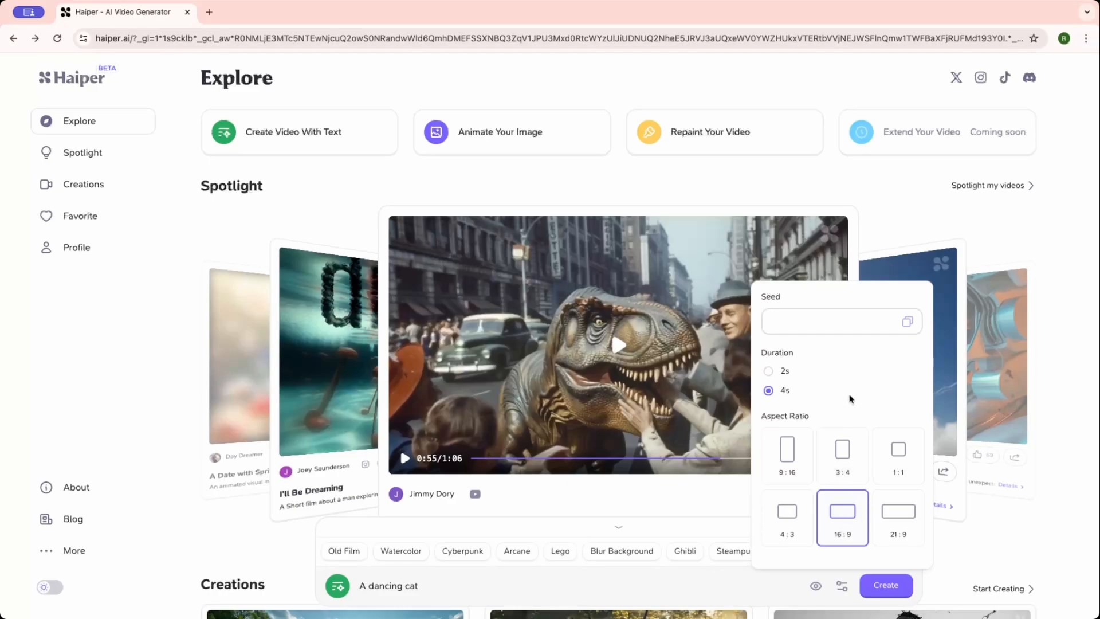
mouse_move(859, 586)
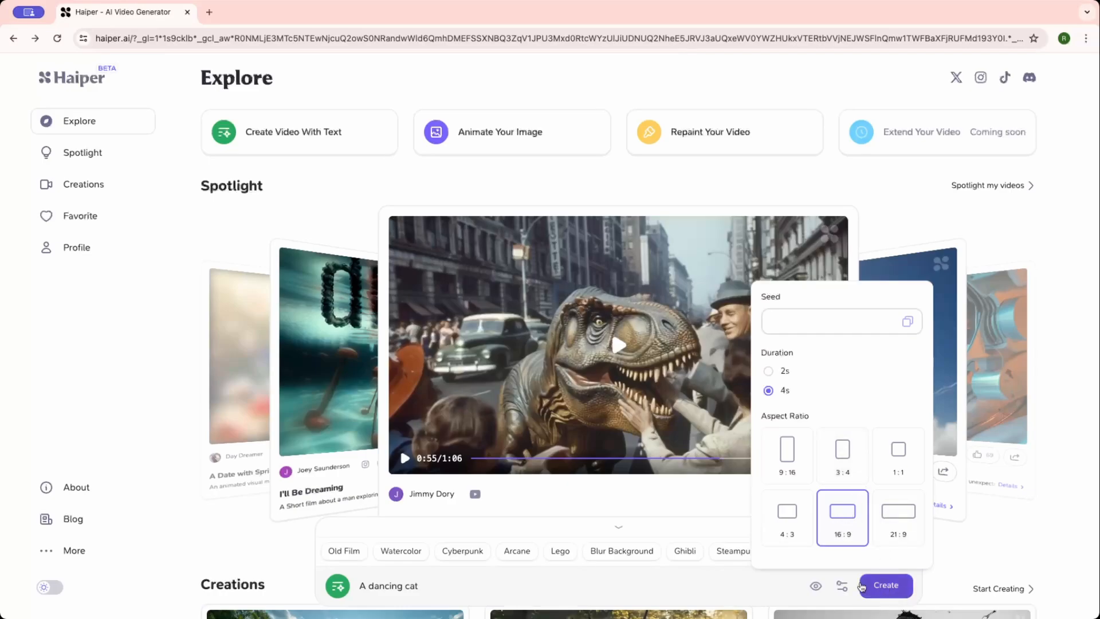
click(884, 584)
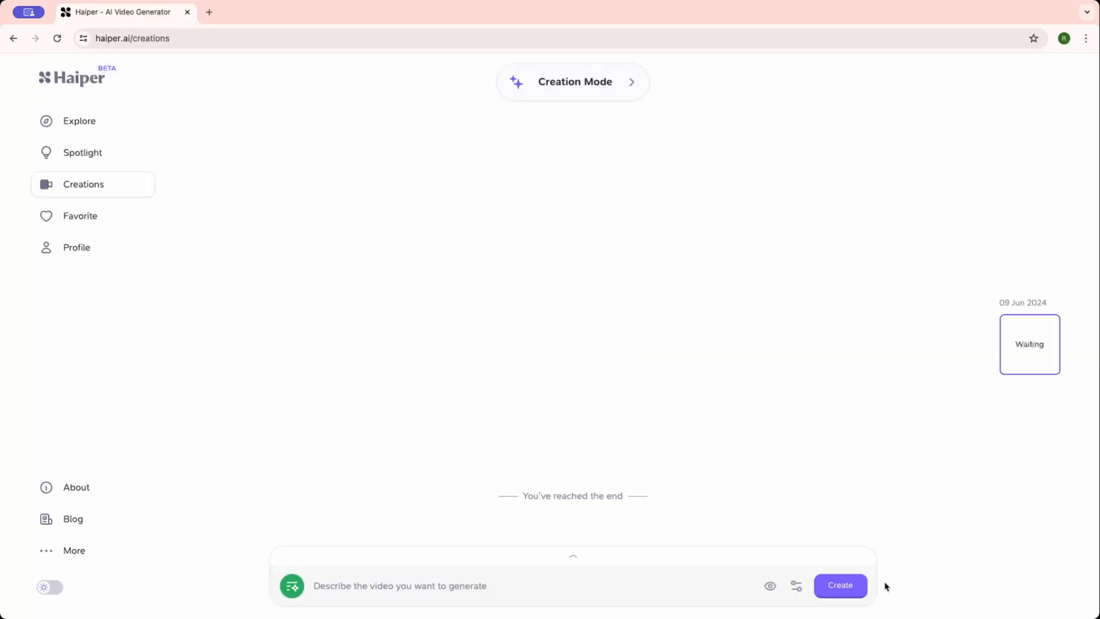
Step: Wait on Creations while the 'A dancing cat' video generates
click(838, 585)
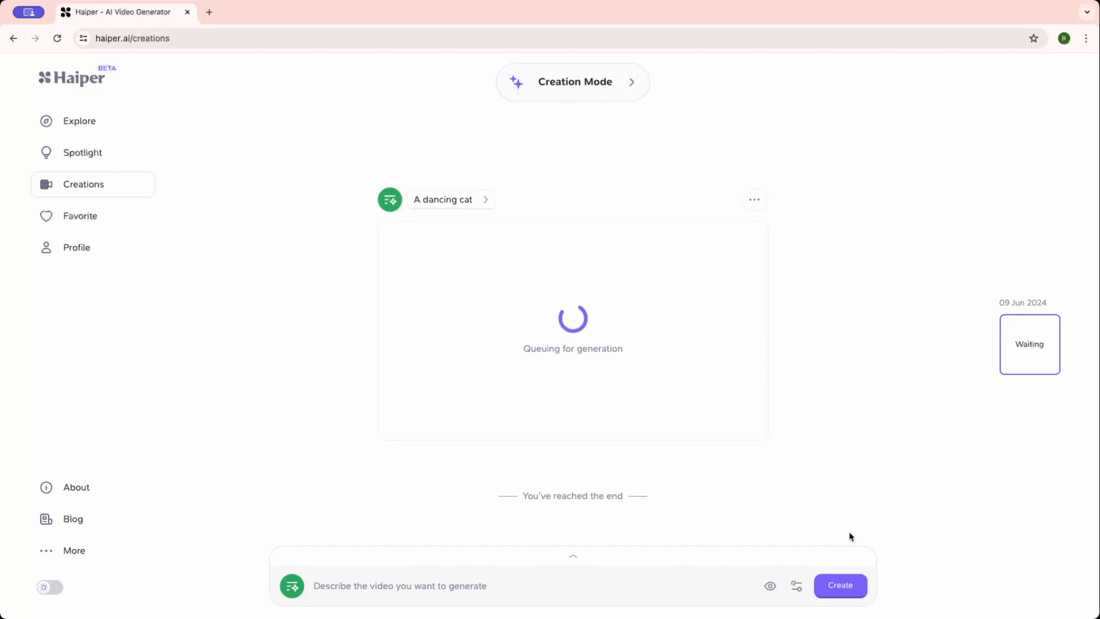
mouse_move(555, 371)
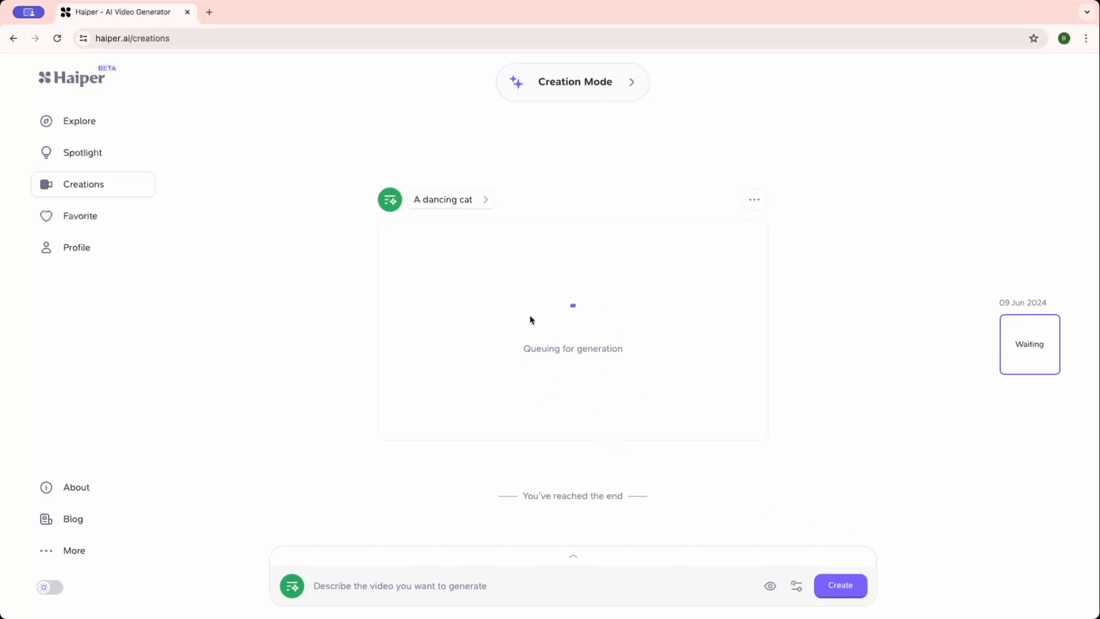
mouse_move(512, 369)
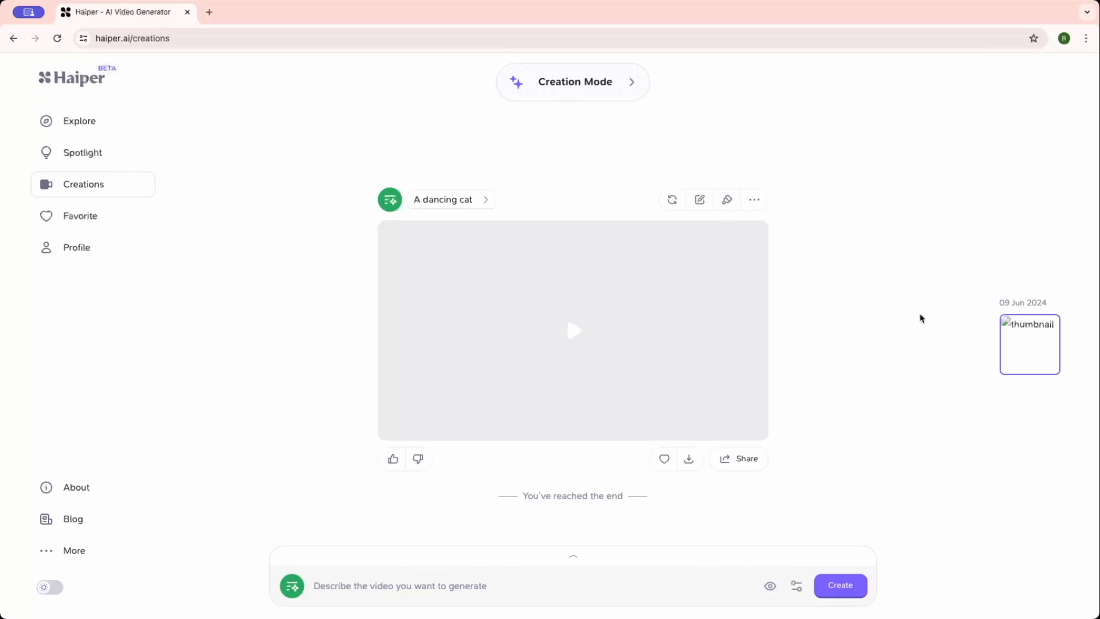
mouse_move(572, 330)
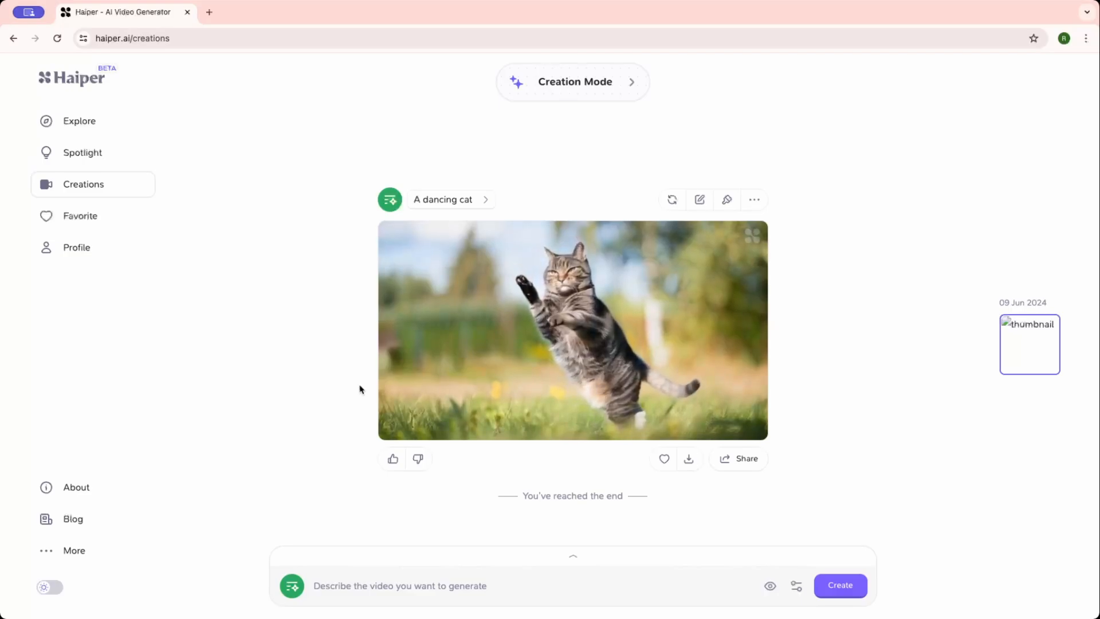
Step: Play the finished dancing cat clip and download it
click(572, 330)
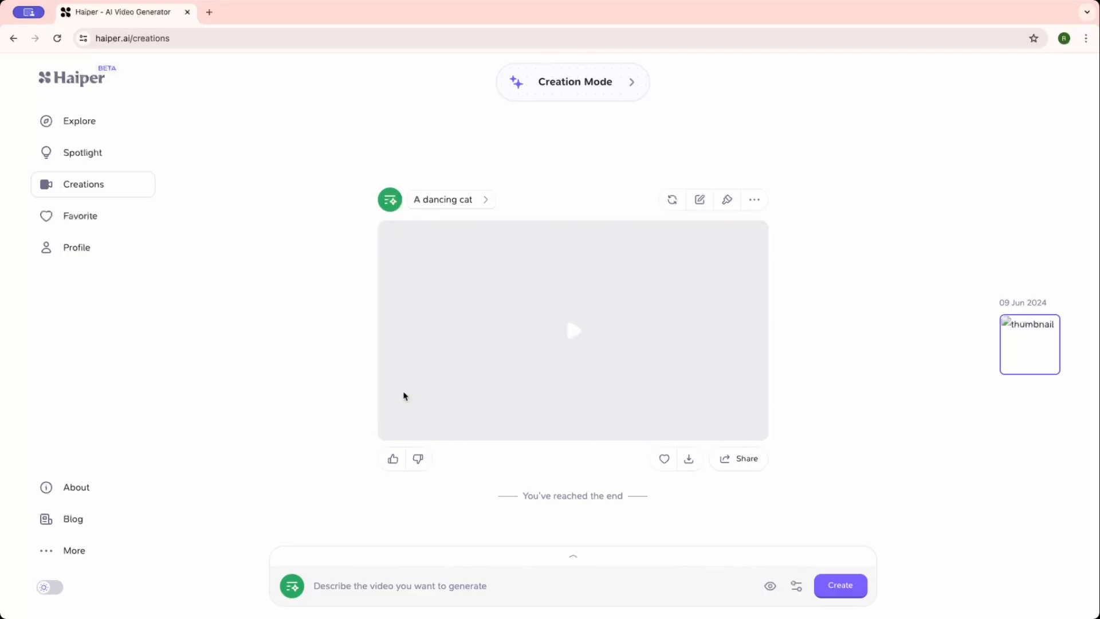
mouse_move(608, 468)
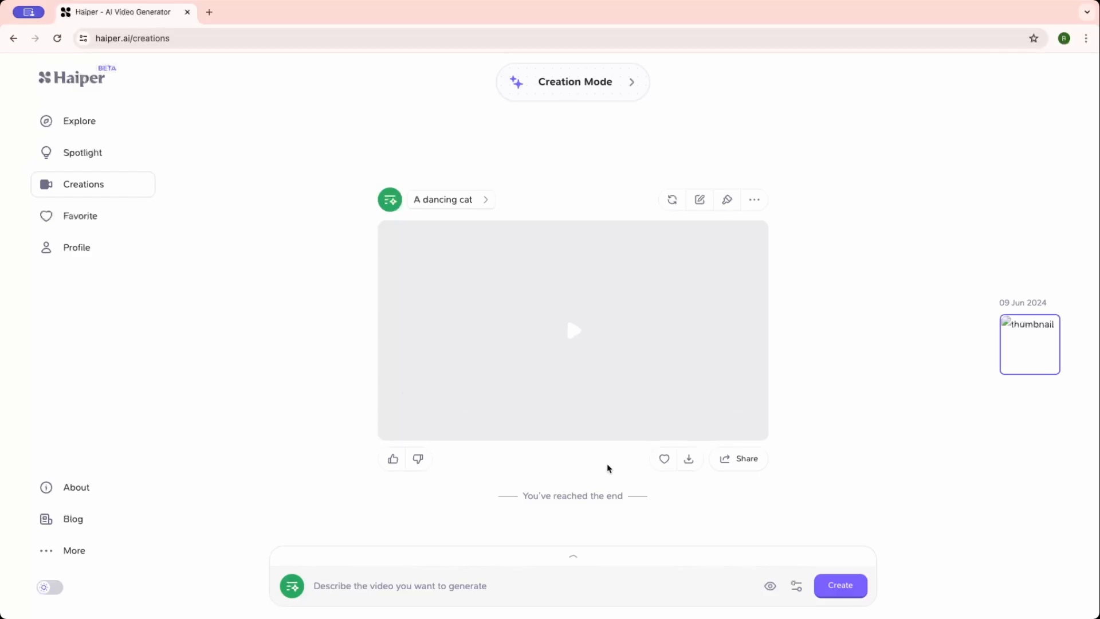
click(687, 459)
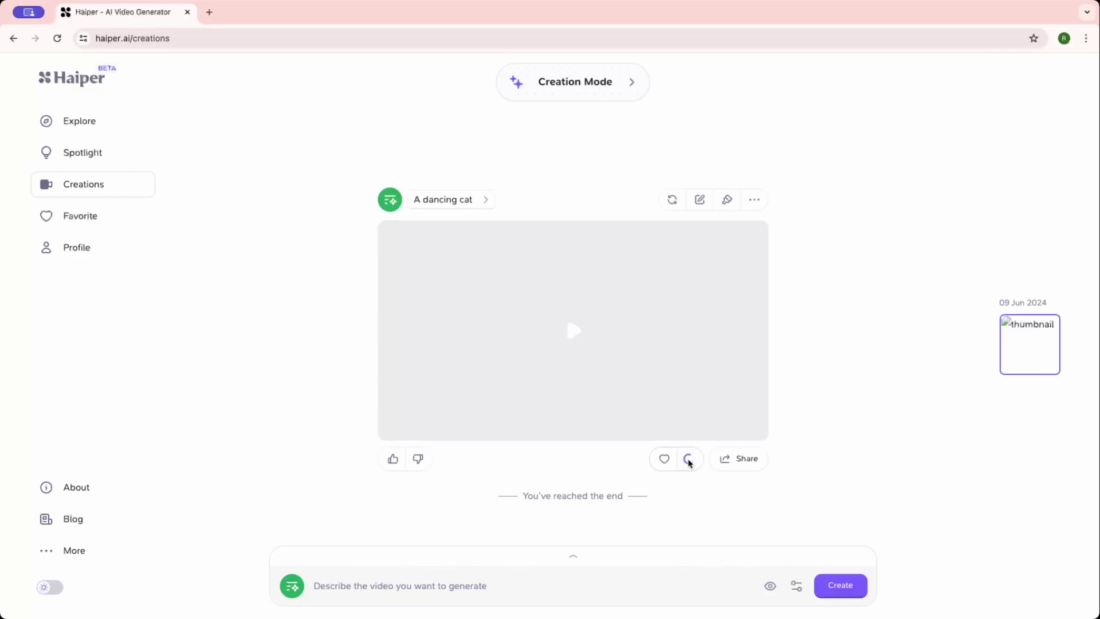
click(688, 459)
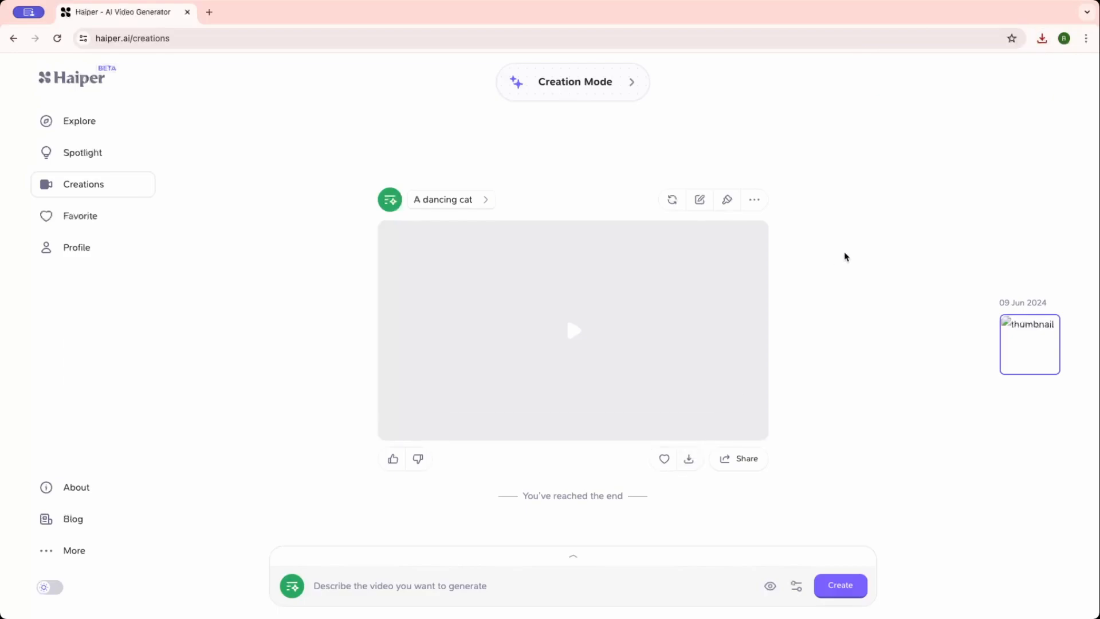
mouse_move(83, 184)
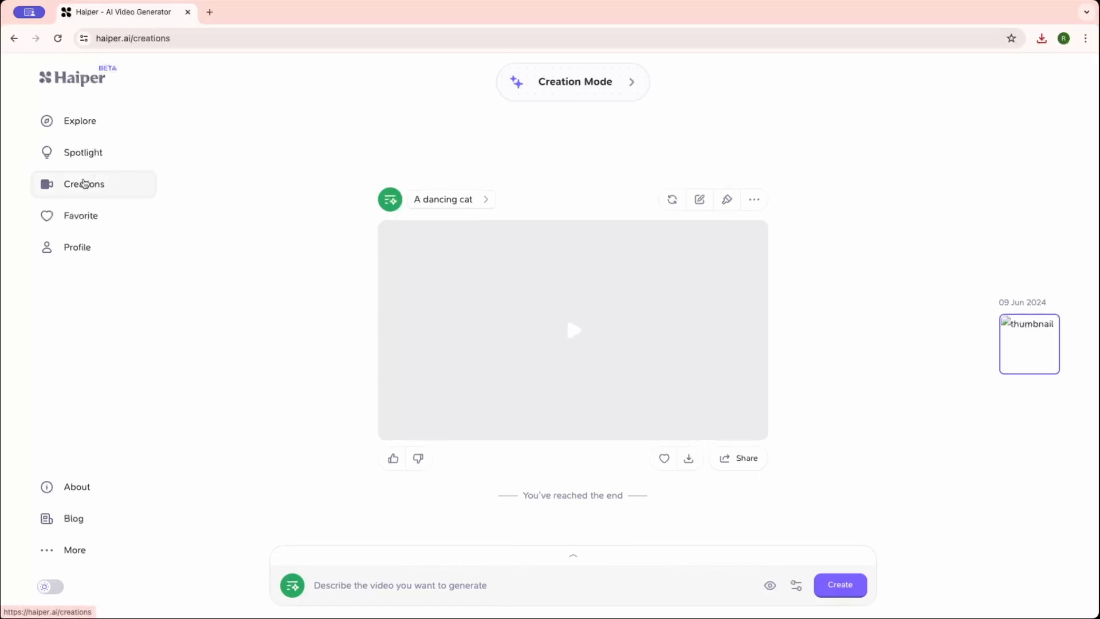
mouse_move(79, 121)
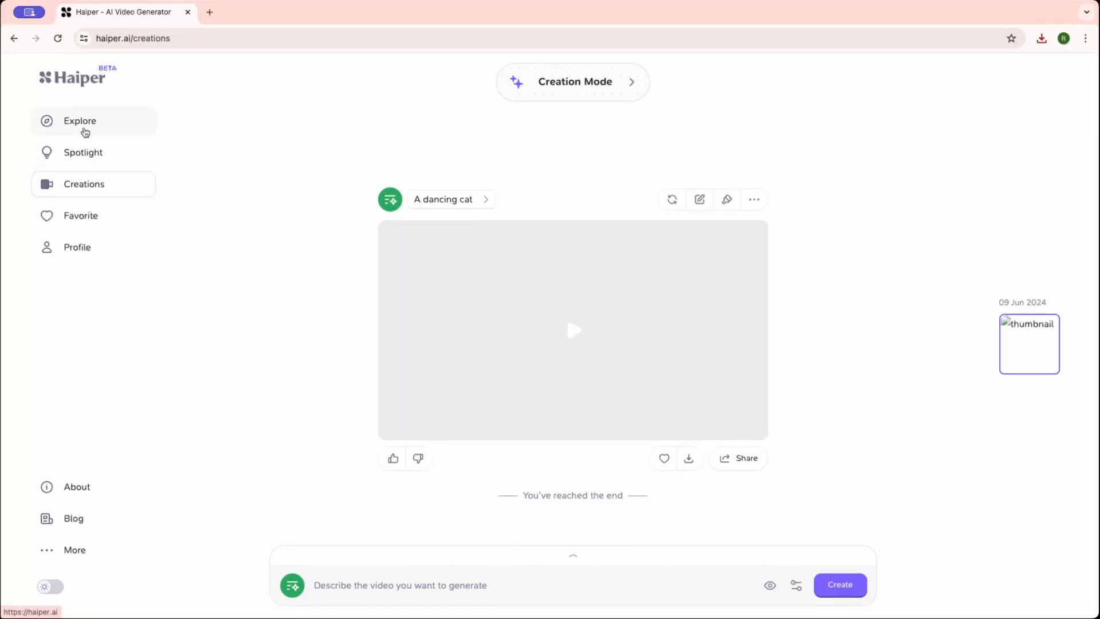
Step: Return to Explore and choose Animate Your Image
click(79, 121)
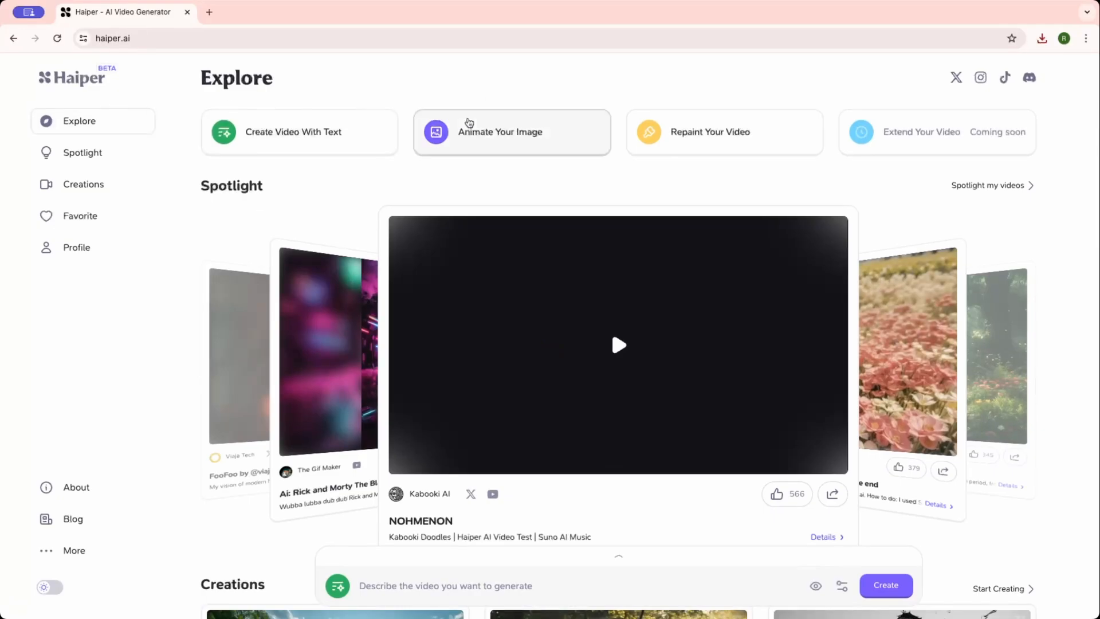
mouse_move(492, 133)
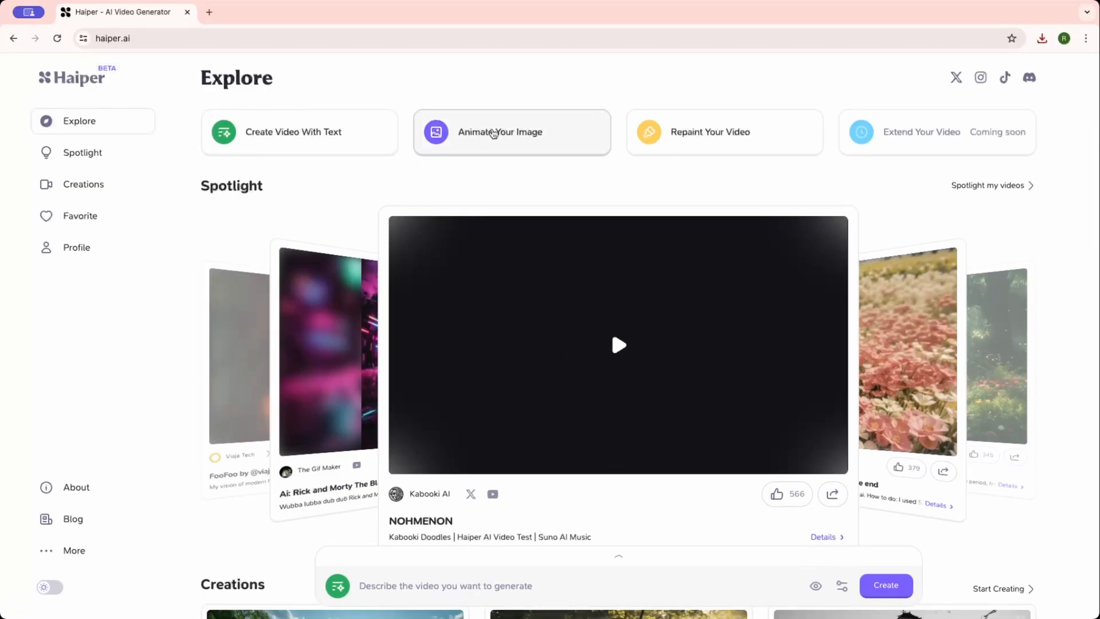
click(500, 132)
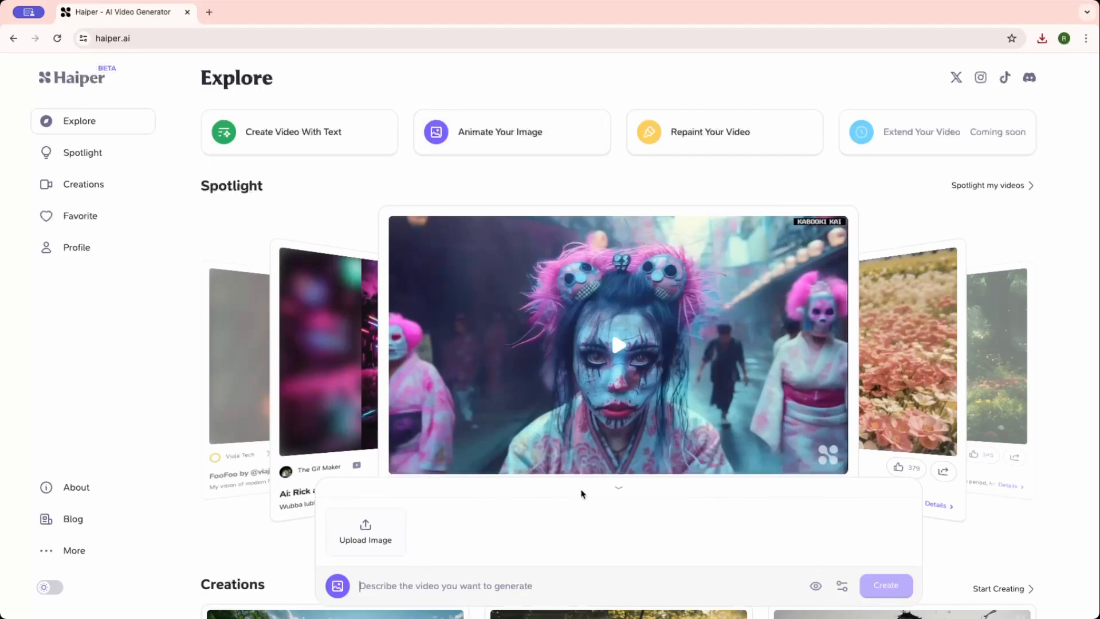
mouse_move(433, 542)
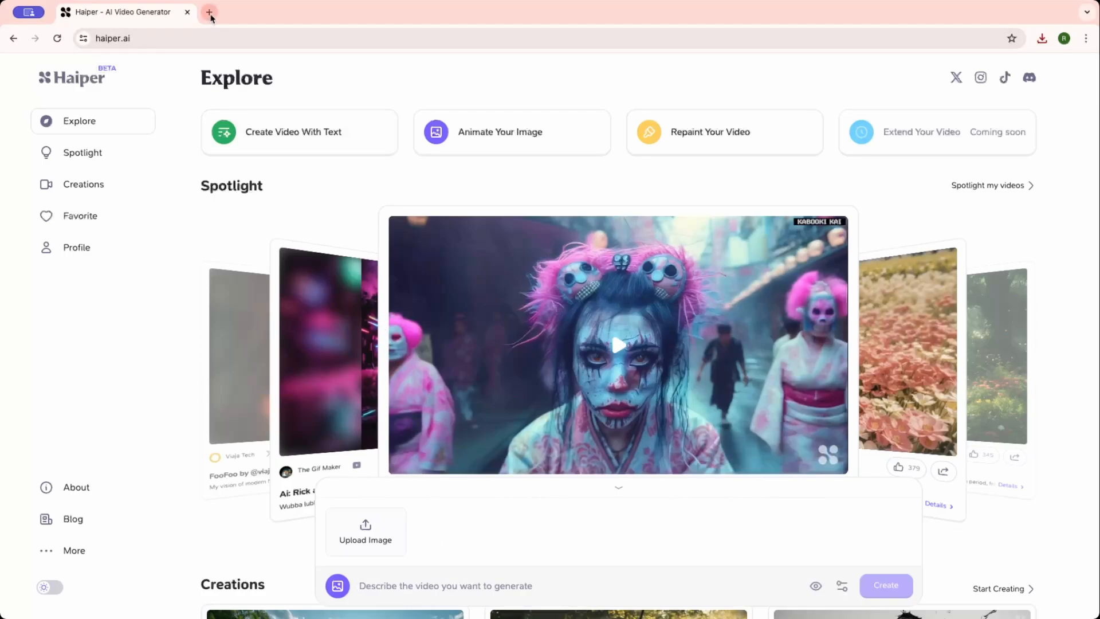
Step: Download the white kitten photo from Pexels and return to the Haiper tab
text(pexels.)
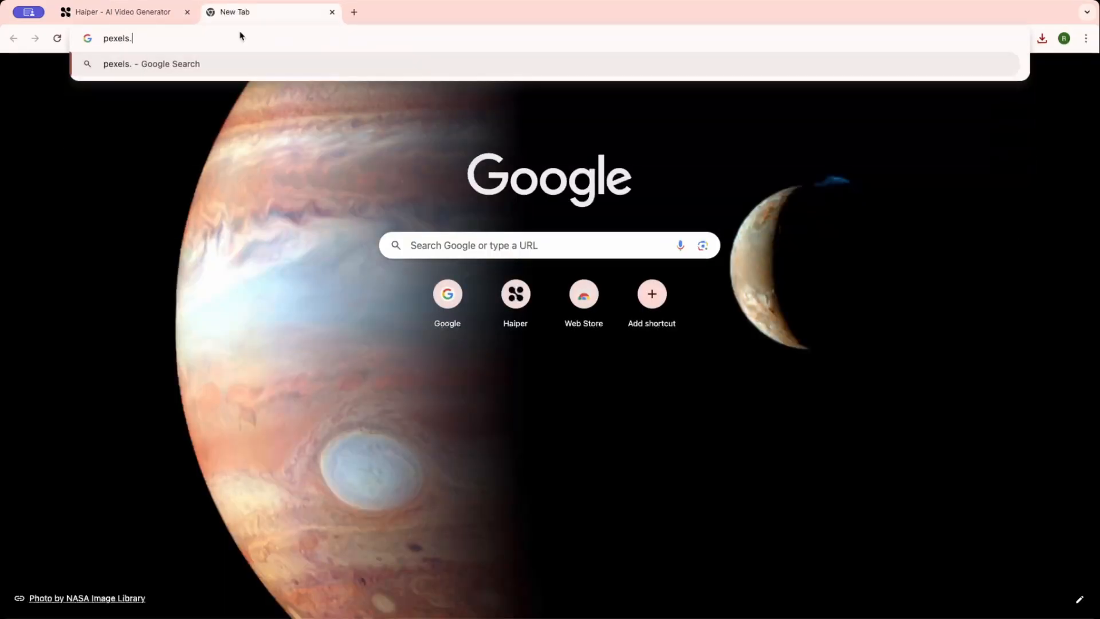
key(Return)
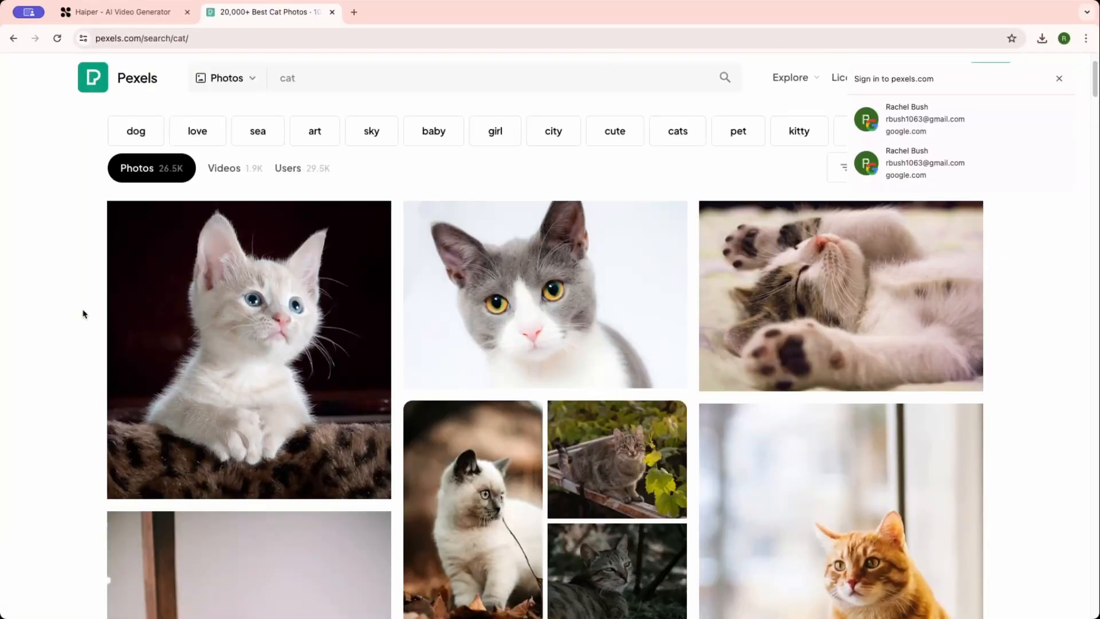
mouse_move(215, 311)
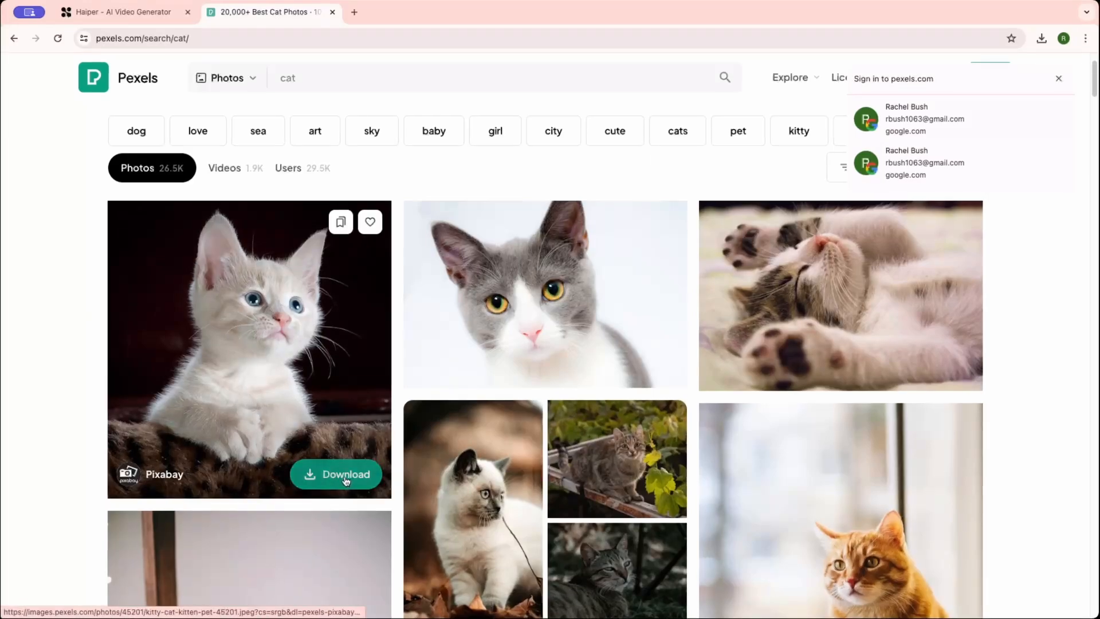
click(337, 473)
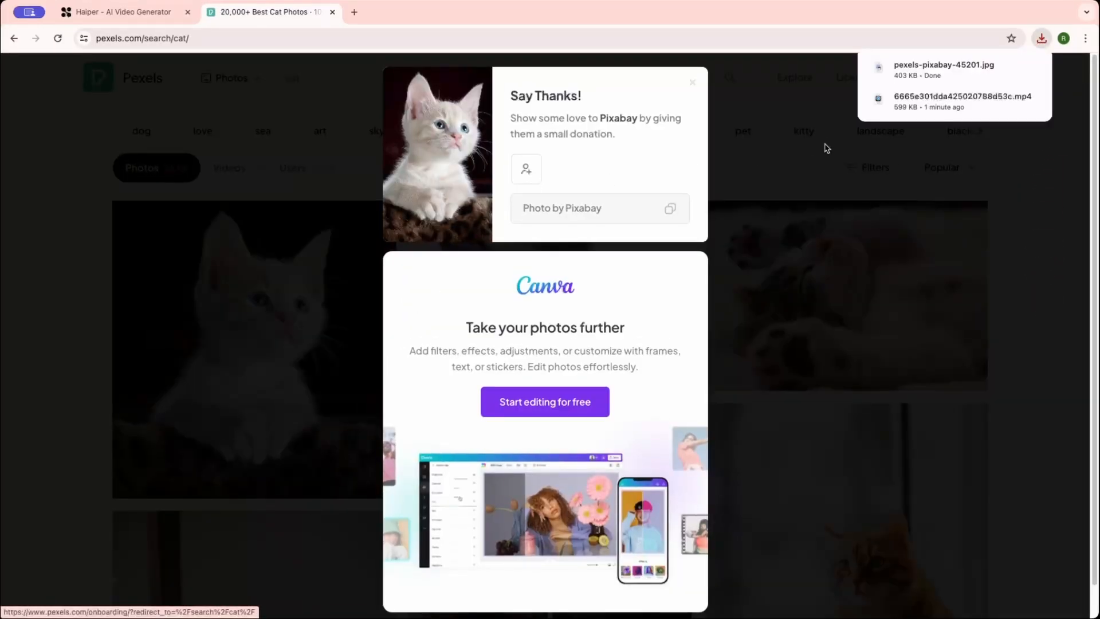
click(119, 12)
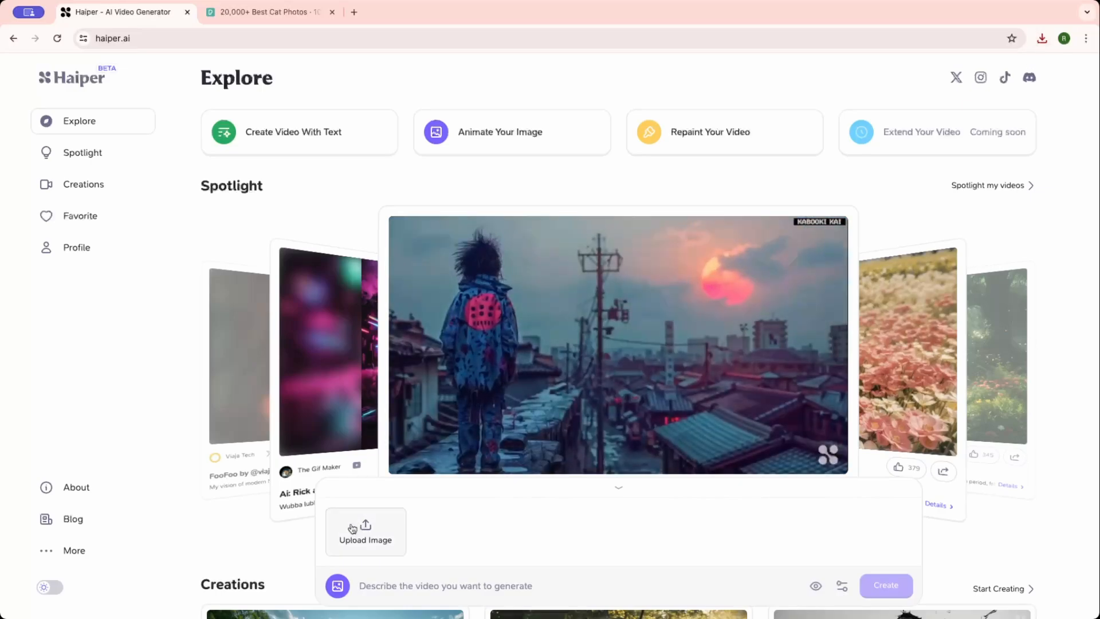
Step: Upload the downloaded kitten photo pexels-pixabay-45201.jpg
click(366, 531)
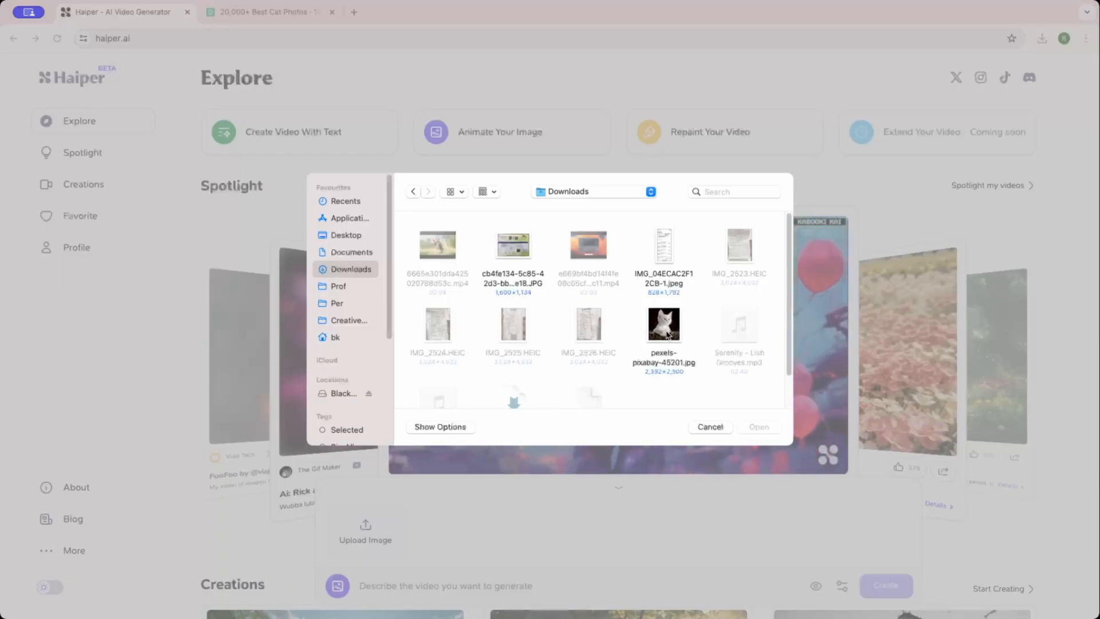
click(663, 323)
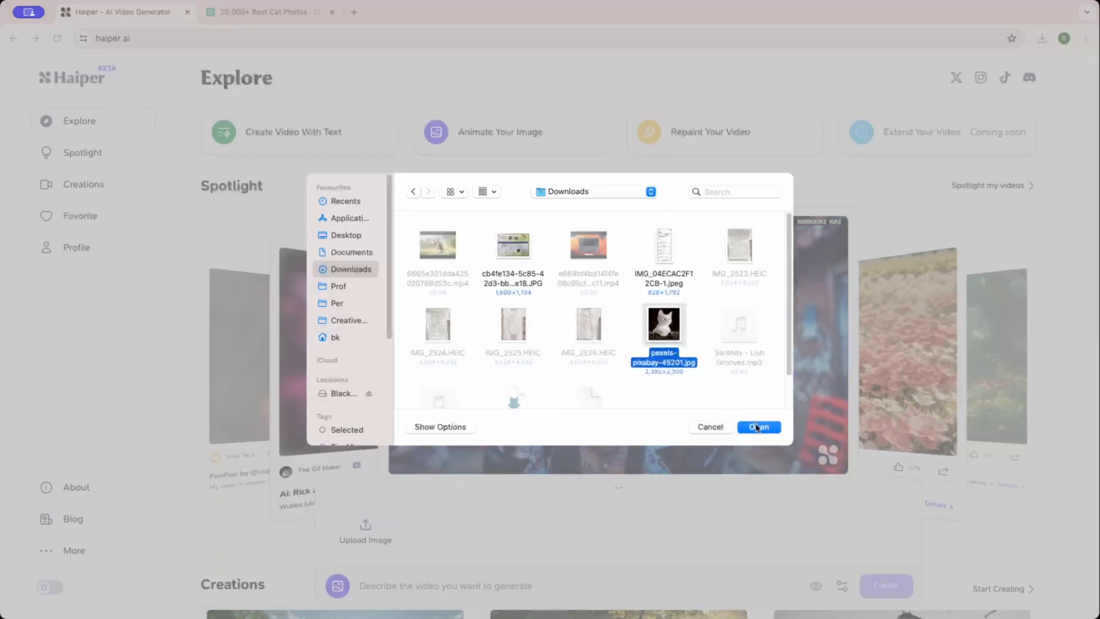
click(757, 426)
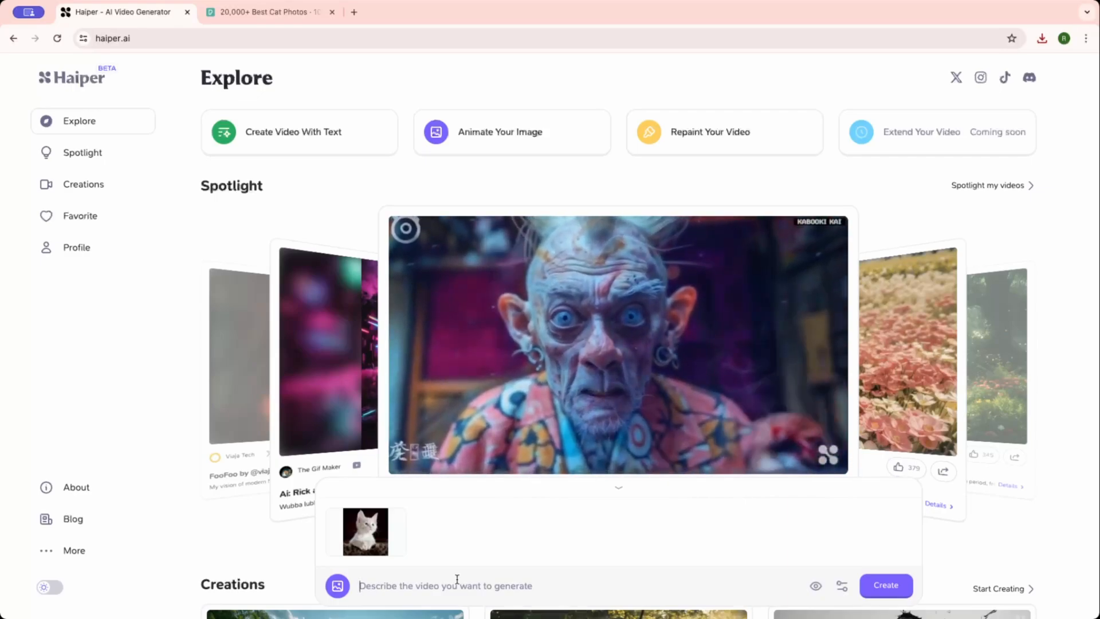
Step: Type the prompt 'Animate the cat in the image'
text(Animate the)
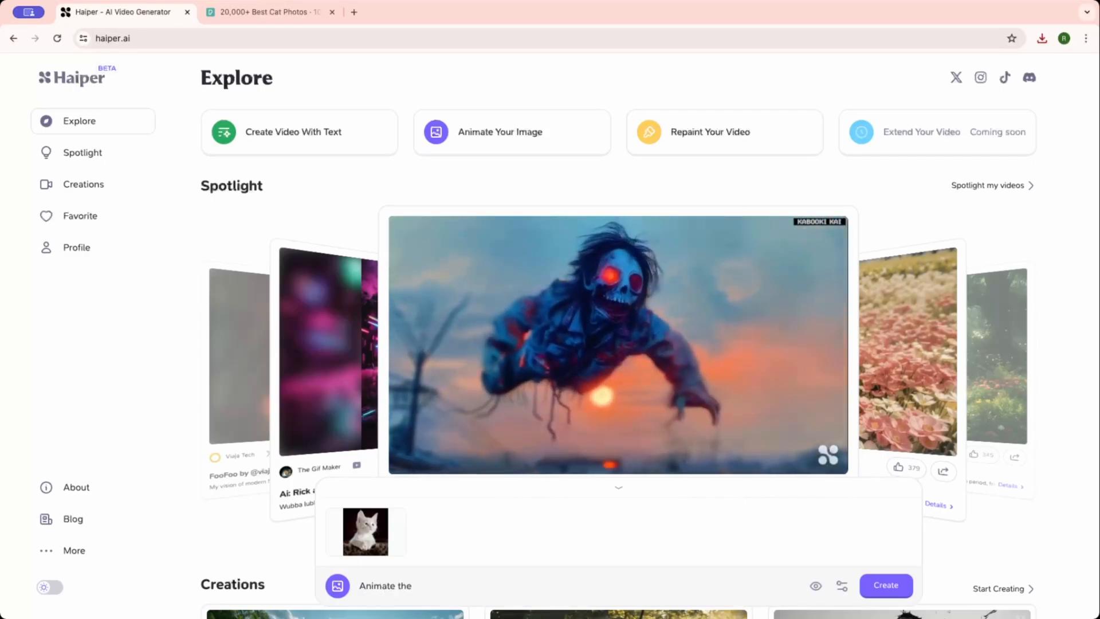
text(cat in the)
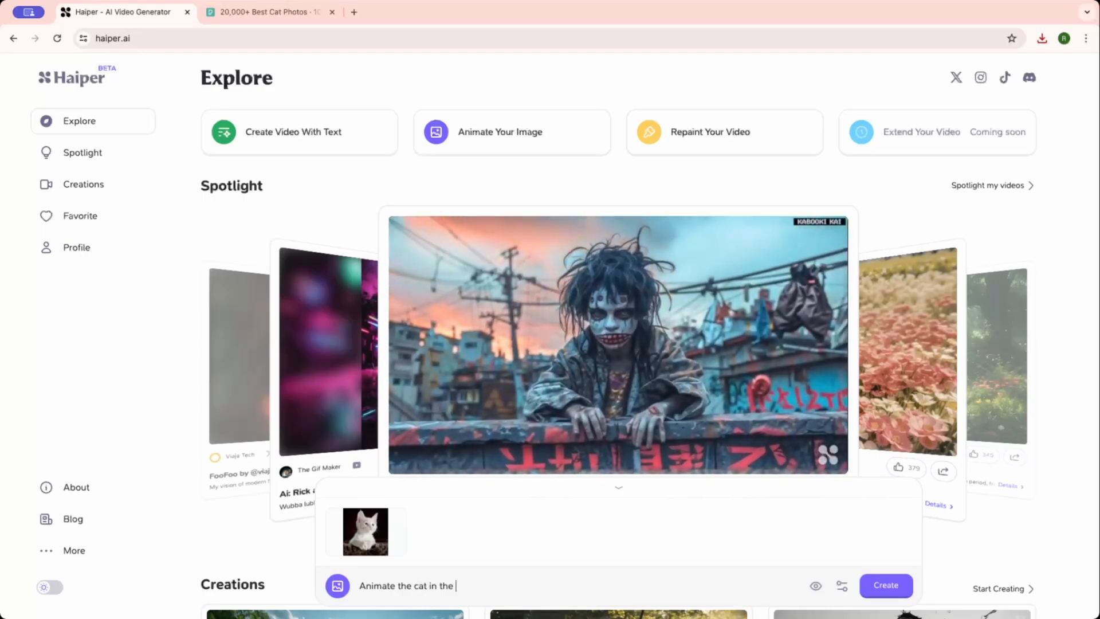
text(image)
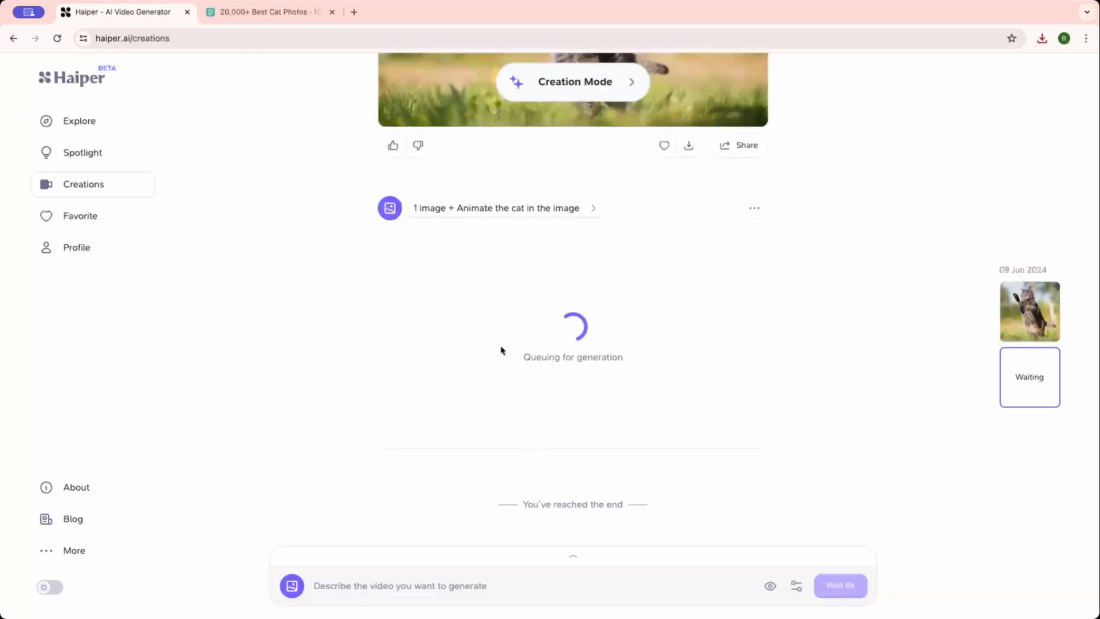
mouse_move(587, 341)
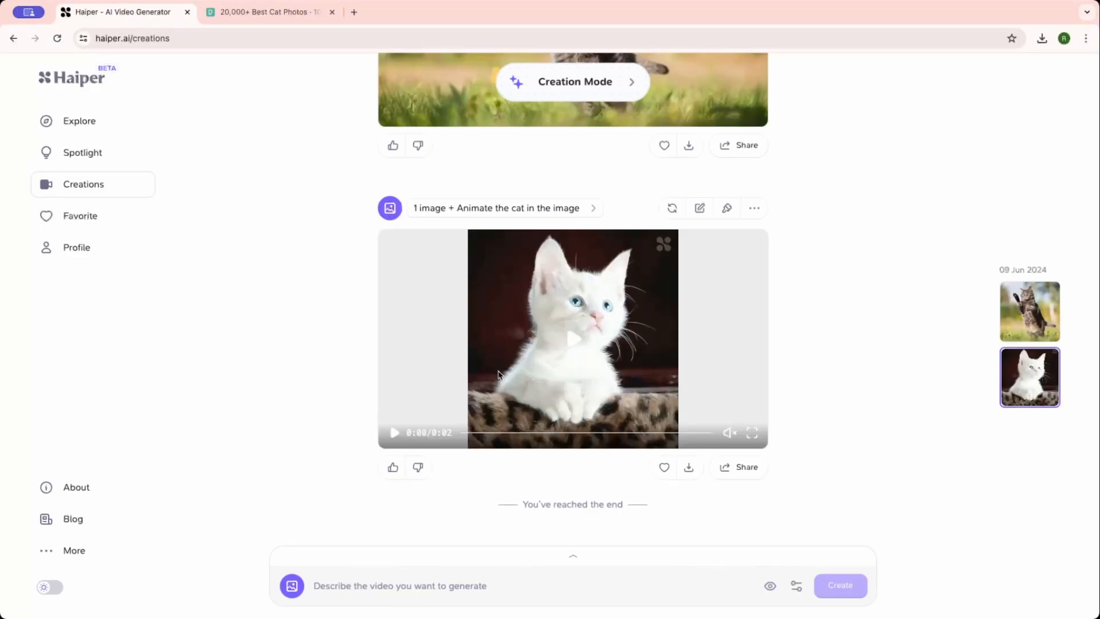
Step: Play and pause the finished white kitten animation
click(394, 432)
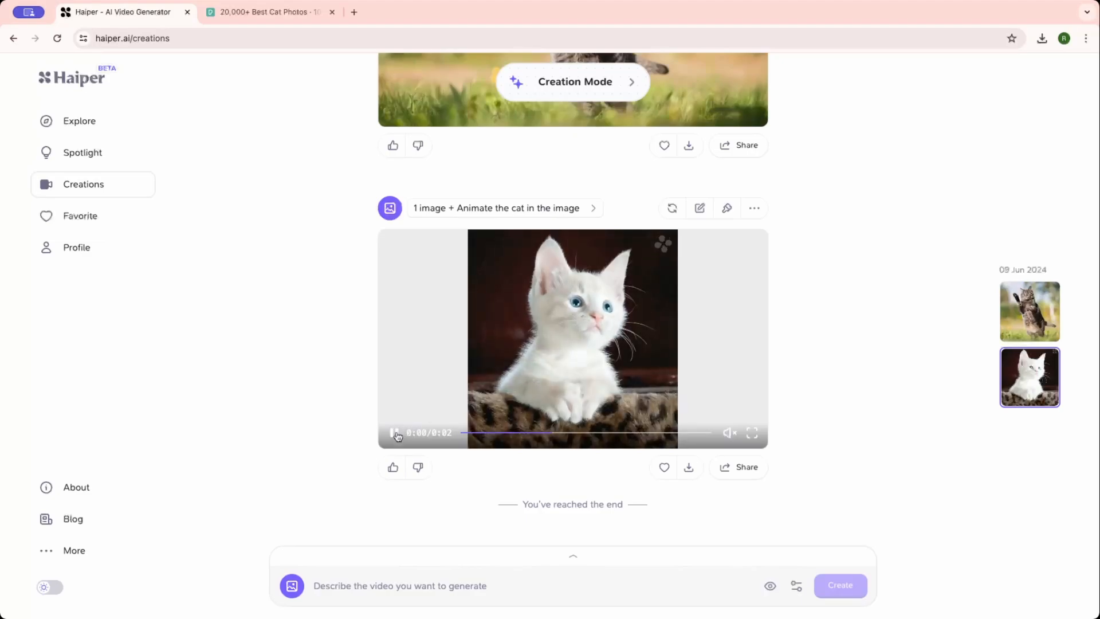
click(394, 432)
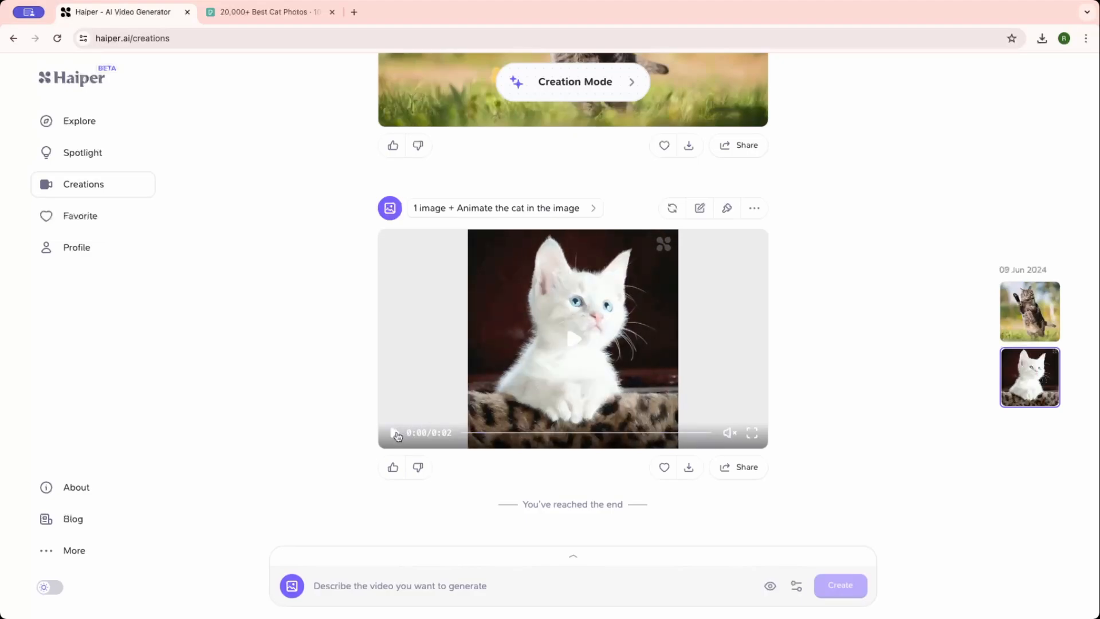
click(394, 431)
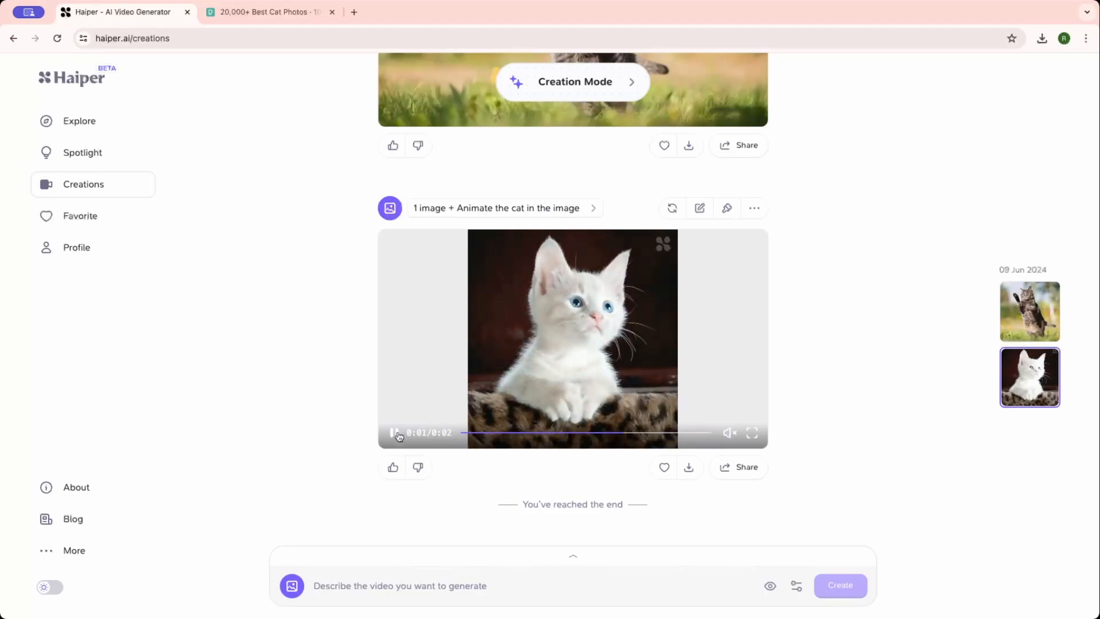
click(394, 432)
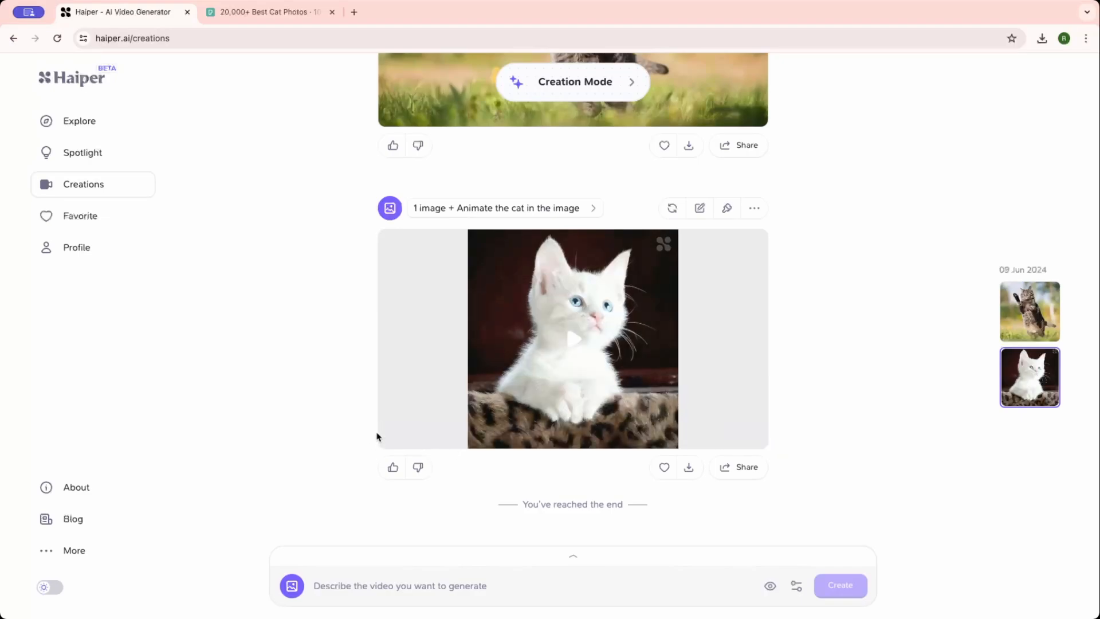
click(573, 338)
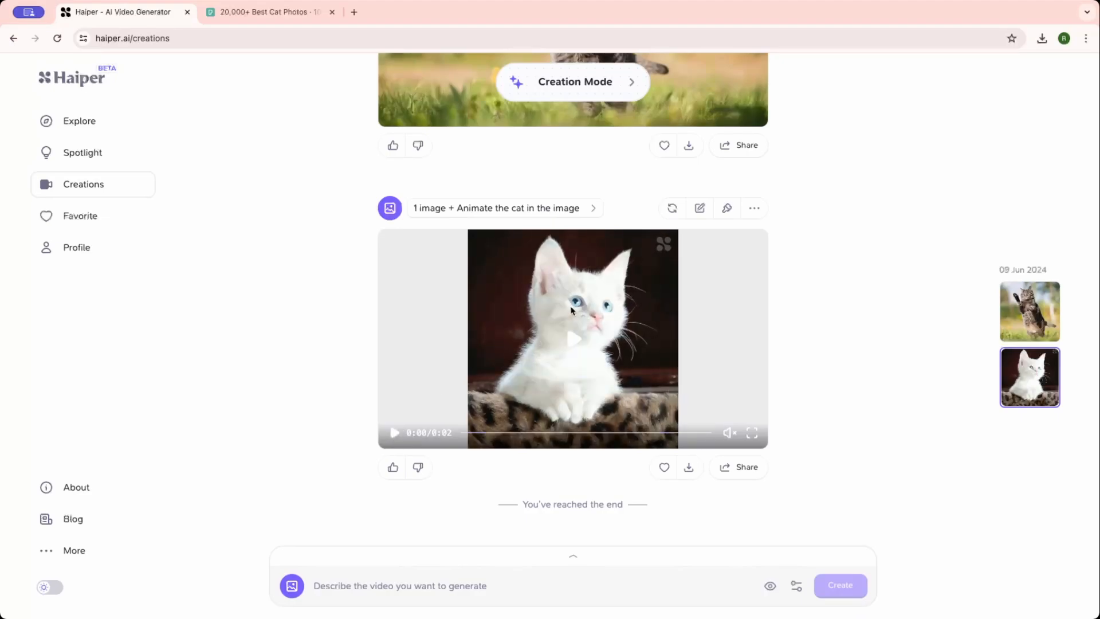
mouse_move(556, 349)
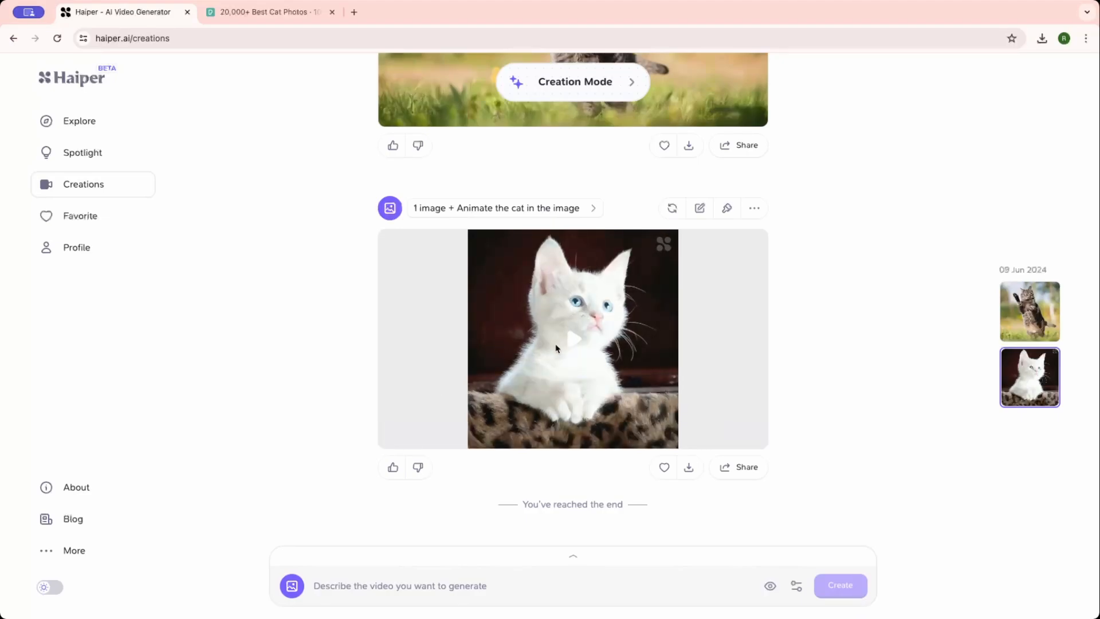
Step: Scroll through both creations on the Creations page
scroll(up, 3)
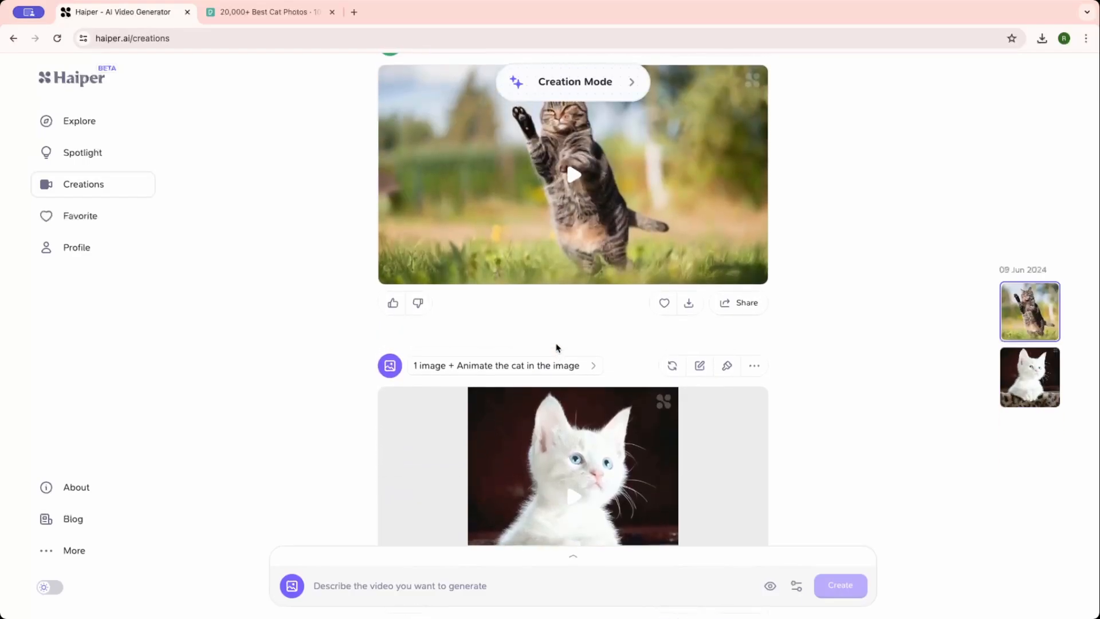
scroll(up, 3)
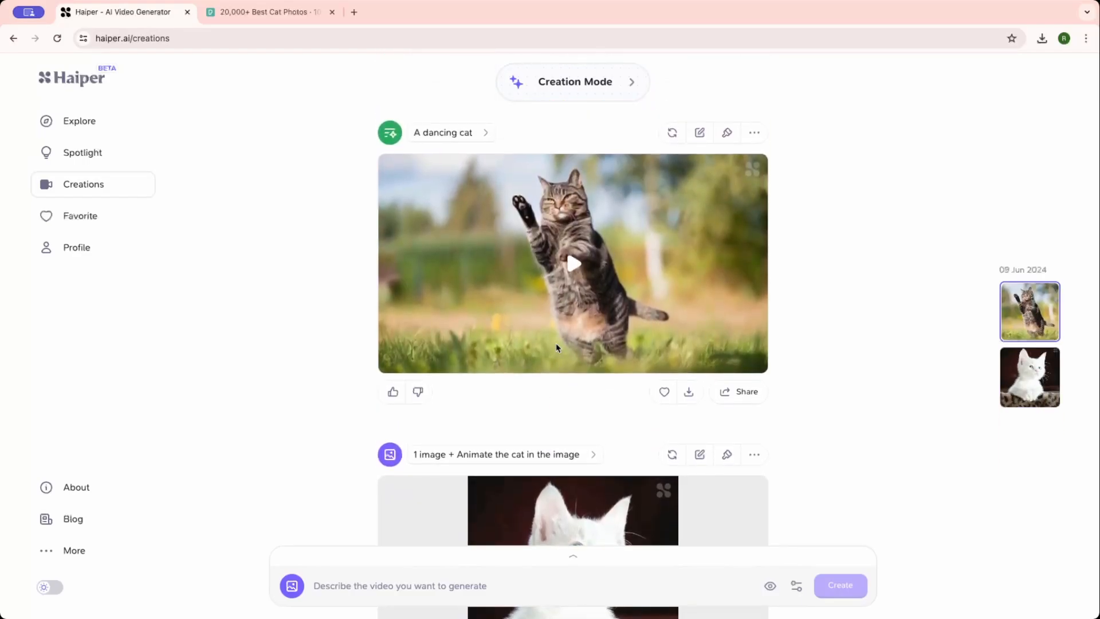
scroll(down, 3)
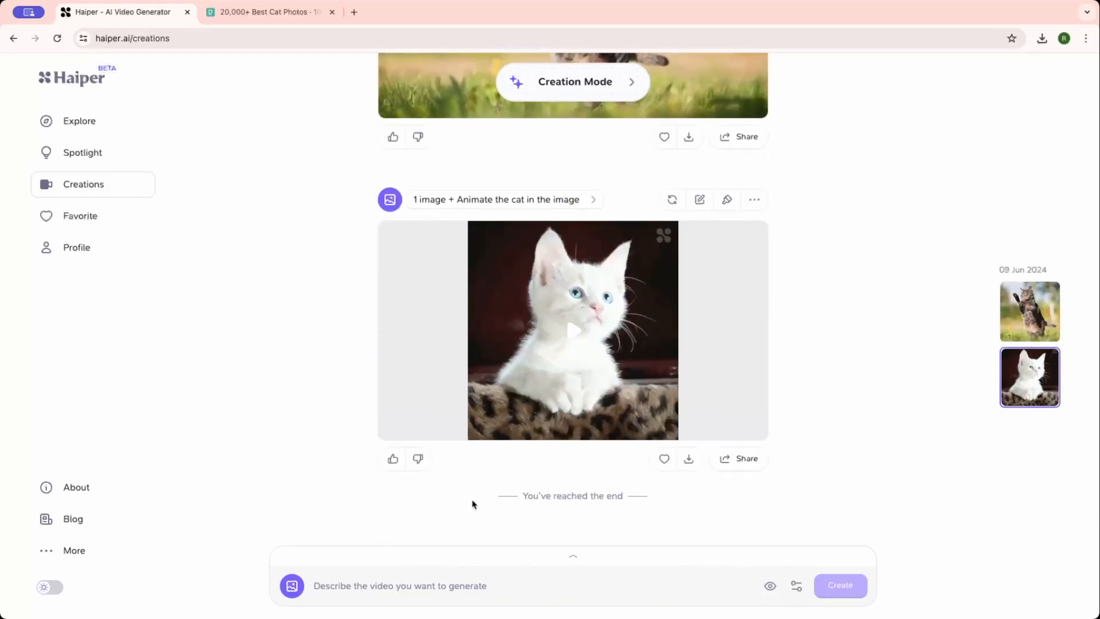